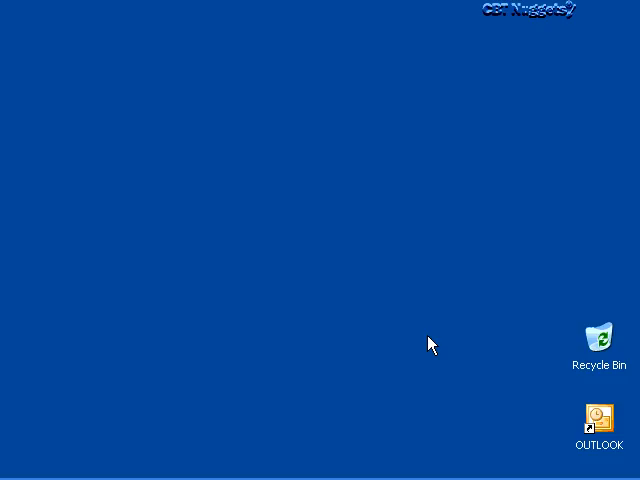
- Launch Outlook from the desktop shortcut, opening the June 1, 2004 Day calendar
{"action": "double_click", "coordinate": [591, 418]}
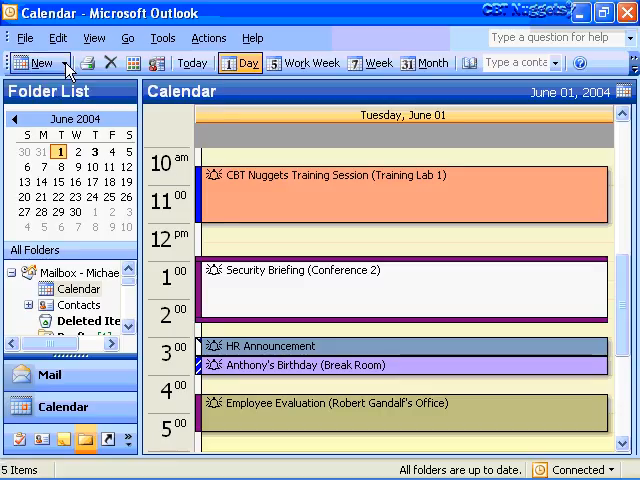
{"action": "left_click", "coordinate": [62, 62]}
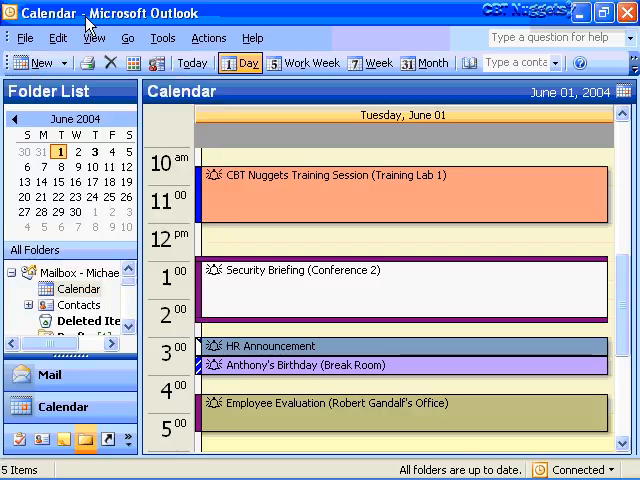
{"action": "mouse_move", "coordinate": [30, 63]}
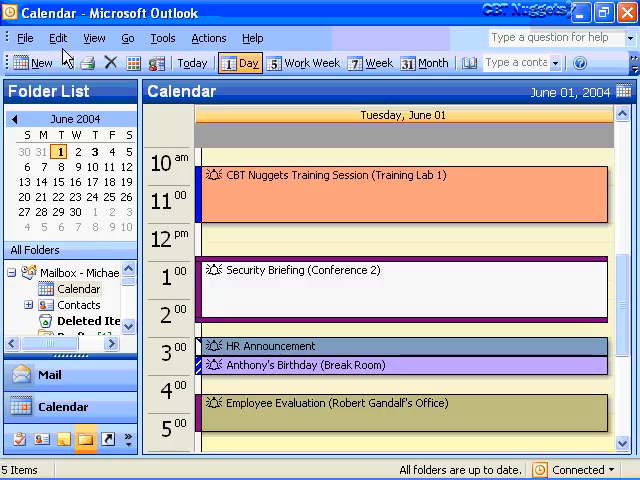
{"action": "mouse_move", "coordinate": [30, 63]}
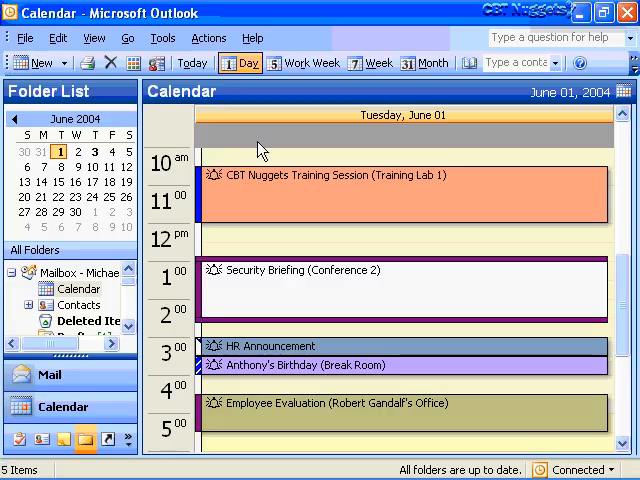
{"action": "mouse_move", "coordinate": [362, 183]}
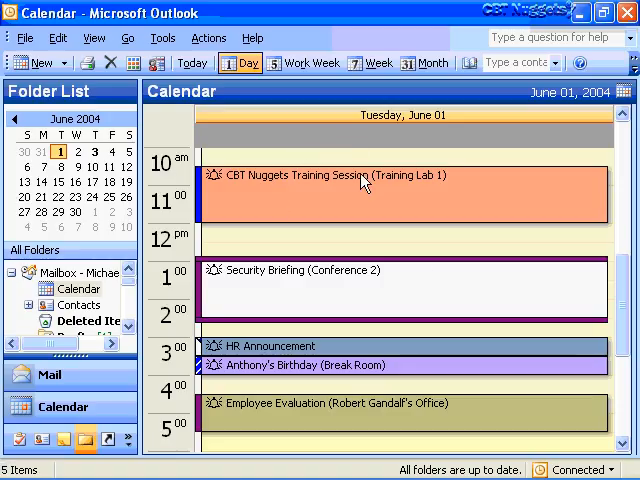
{"action": "mouse_move", "coordinate": [372, 210]}
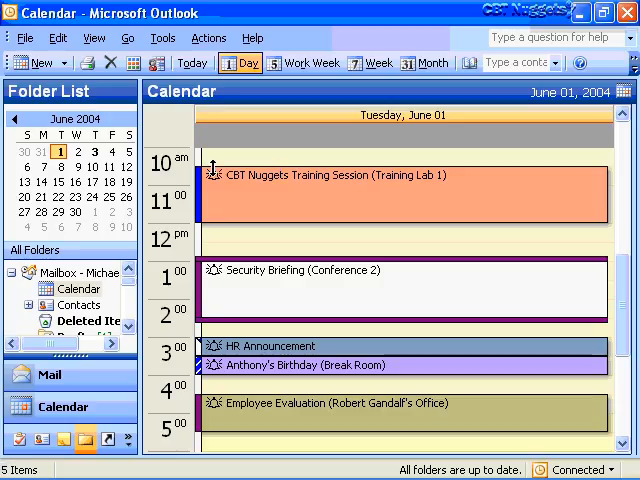
{"action": "mouse_move", "coordinate": [358, 188]}
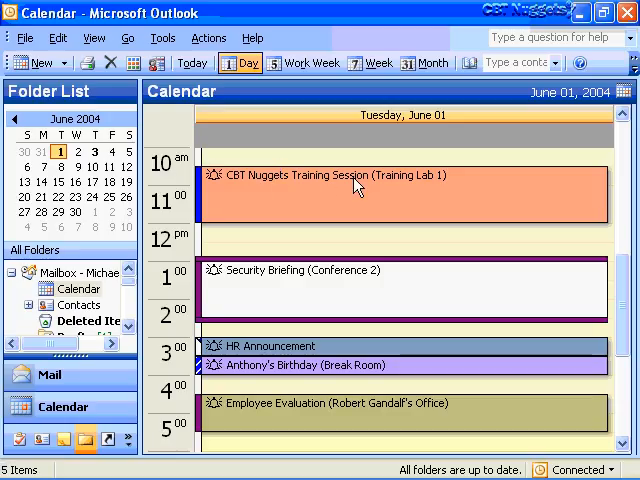
{"action": "mouse_move", "coordinate": [201, 168]}
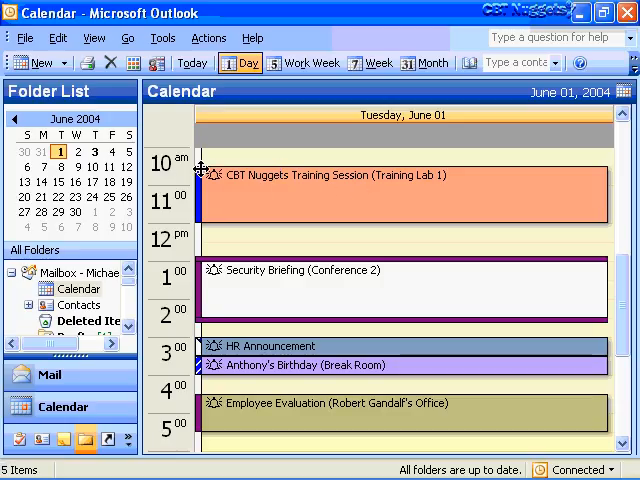
{"action": "mouse_move", "coordinate": [207, 232]}
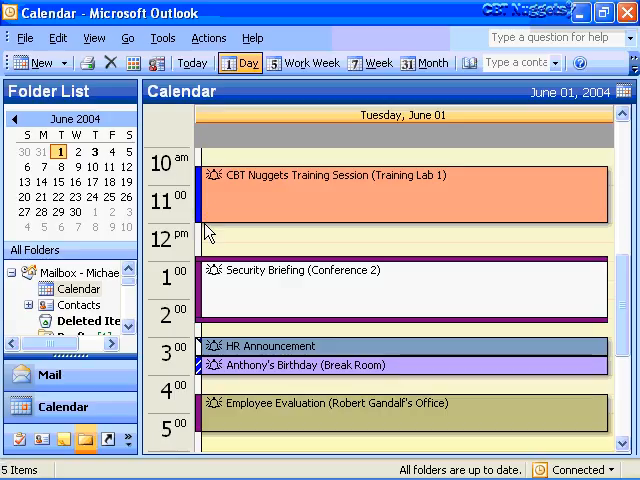
{"action": "mouse_move", "coordinate": [443, 193]}
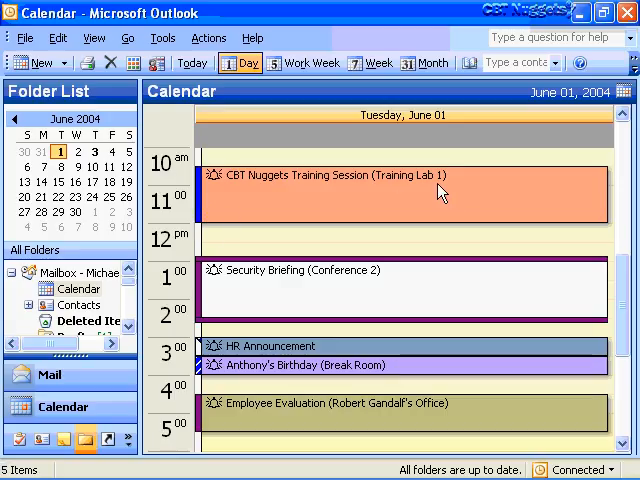
{"action": "mouse_move", "coordinate": [456, 193]}
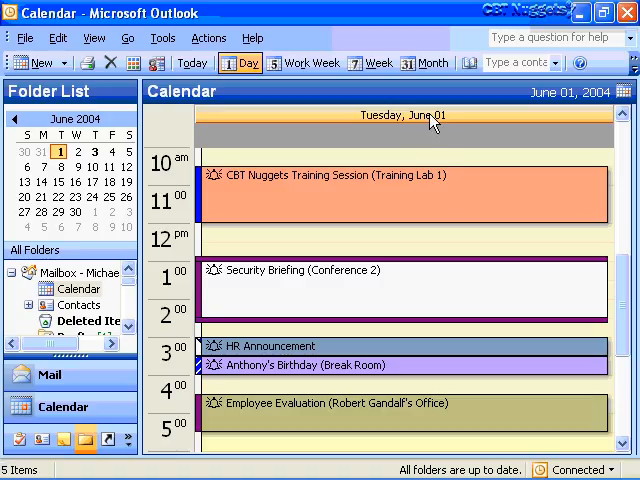
{"action": "mouse_move", "coordinate": [388, 147]}
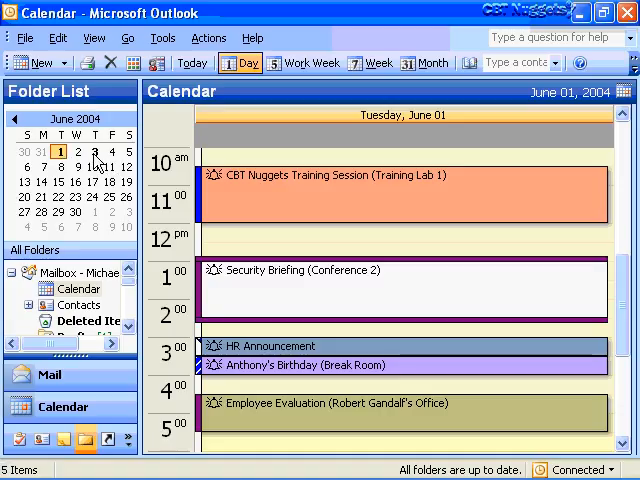
{"action": "left_click", "coordinate": [94, 152]}
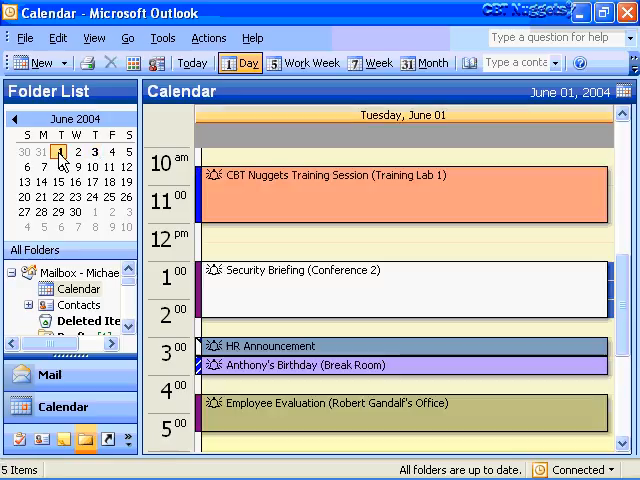
{"action": "mouse_move", "coordinate": [170, 166]}
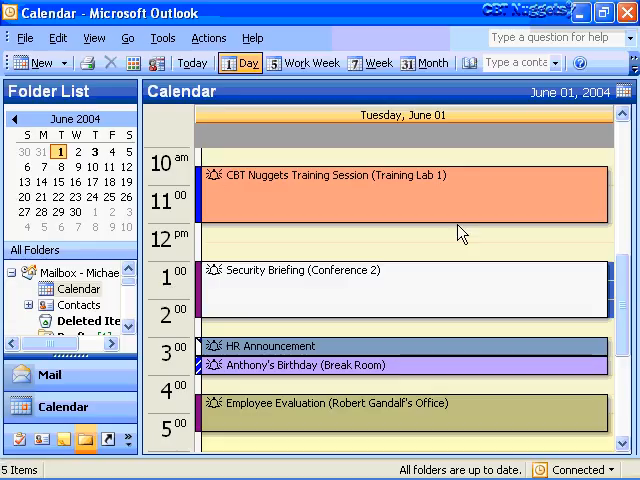
{"action": "mouse_move", "coordinate": [290, 292]}
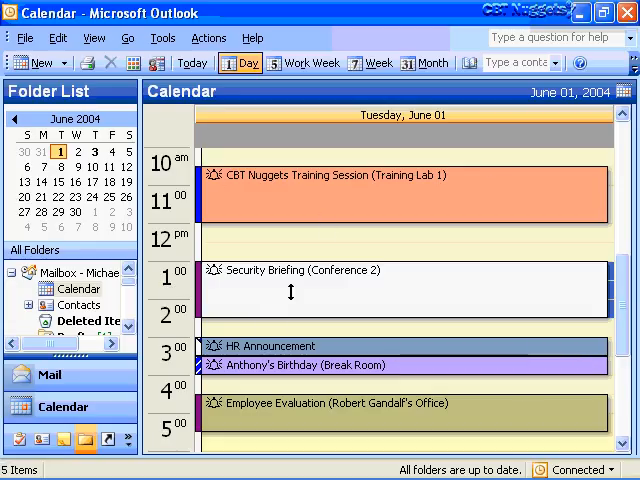
{"action": "mouse_move", "coordinate": [239, 62]}
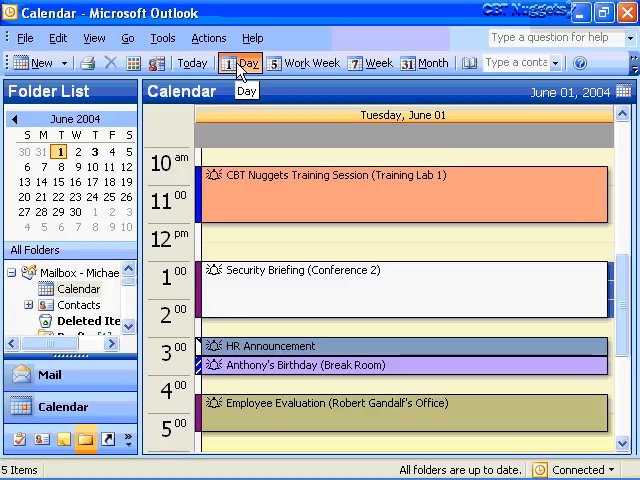
{"action": "left_click", "coordinate": [309, 62]}
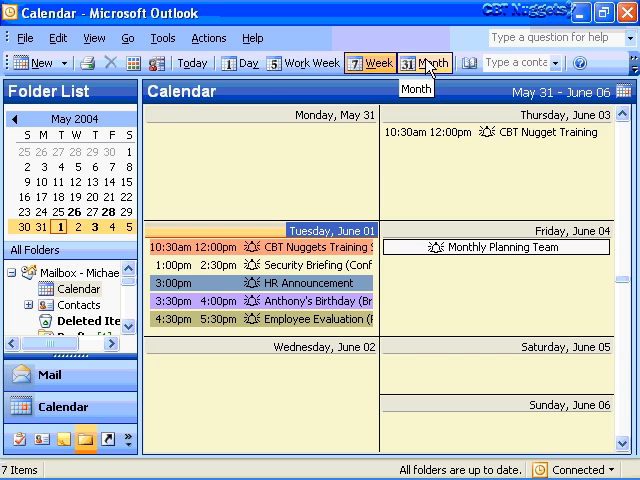
{"action": "left_click", "coordinate": [428, 62]}
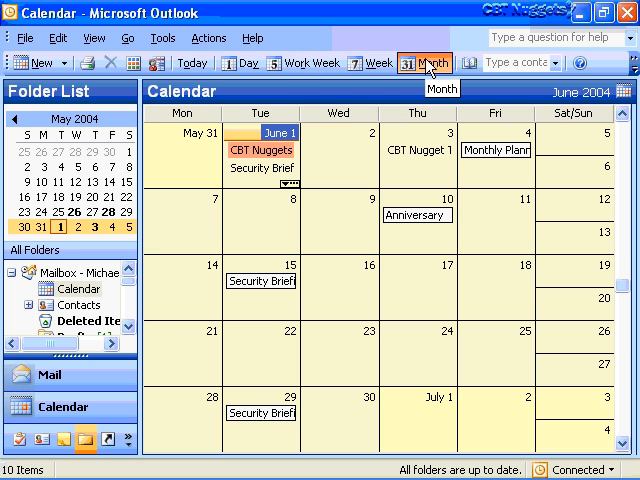
{"action": "left_click", "coordinate": [247, 62]}
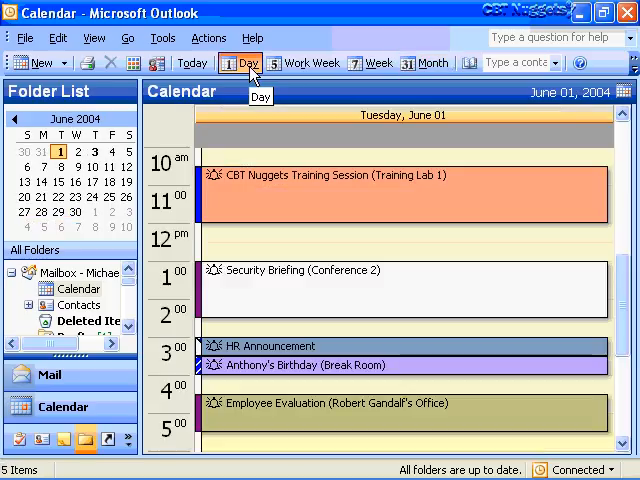
{"action": "mouse_move", "coordinate": [192, 62]}
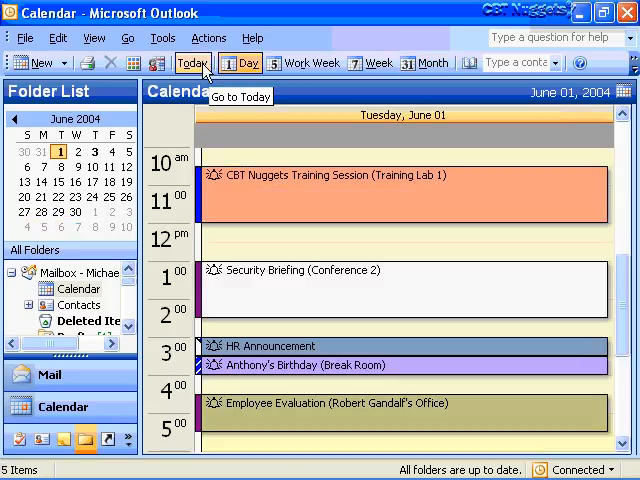
{"action": "mouse_move", "coordinate": [305, 131]}
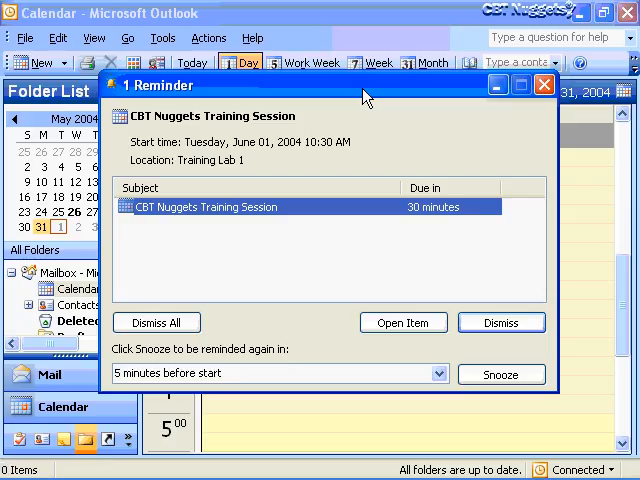
{"action": "mouse_move", "coordinate": [343, 153]}
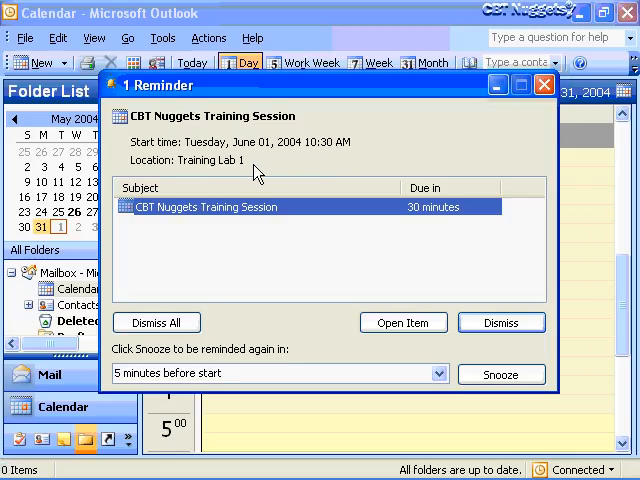
{"action": "mouse_move", "coordinate": [437, 373]}
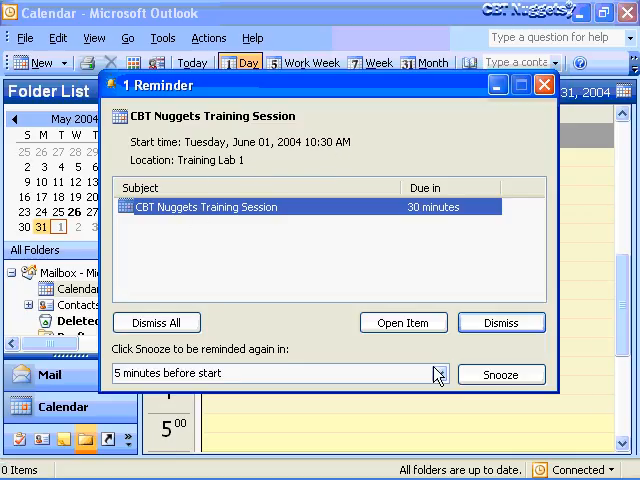
- Open the CBT Nuggets Training Session appointment from its reminder, then save and close it
{"action": "left_click", "coordinate": [403, 322]}
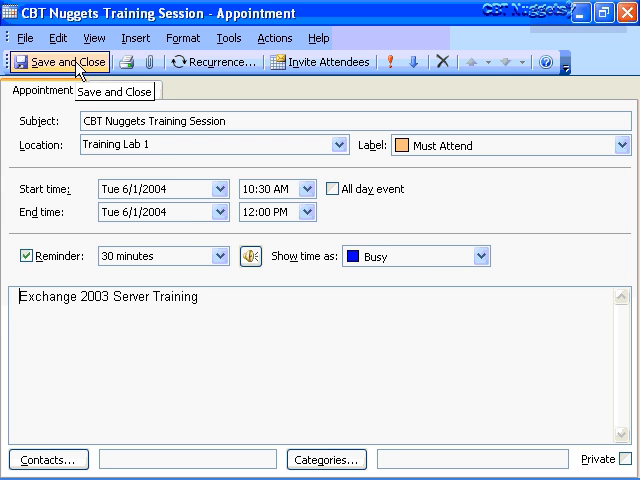
{"action": "left_click", "coordinate": [62, 62]}
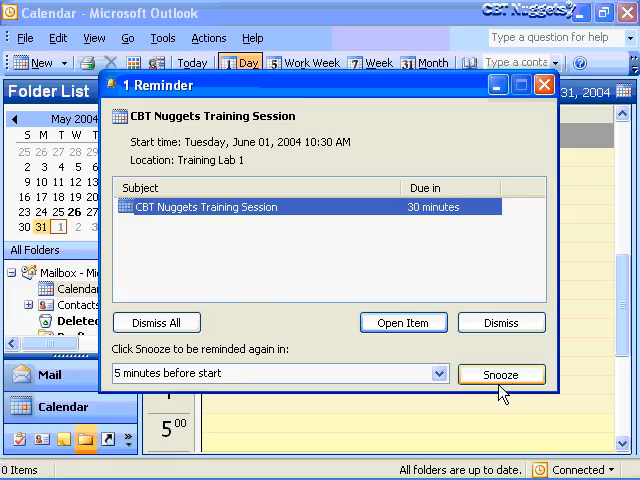
{"action": "left_click", "coordinate": [438, 373]}
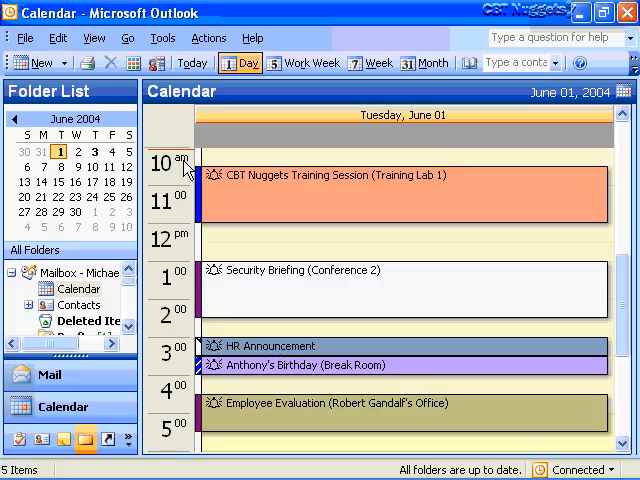
{"action": "mouse_move", "coordinate": [170, 167]}
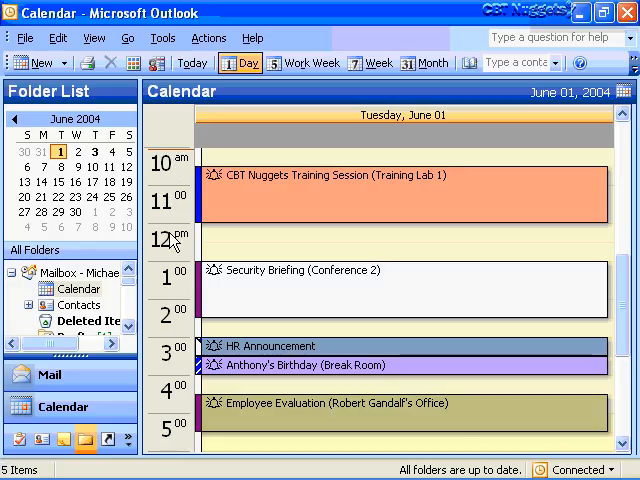
{"action": "mouse_move", "coordinate": [233, 240]}
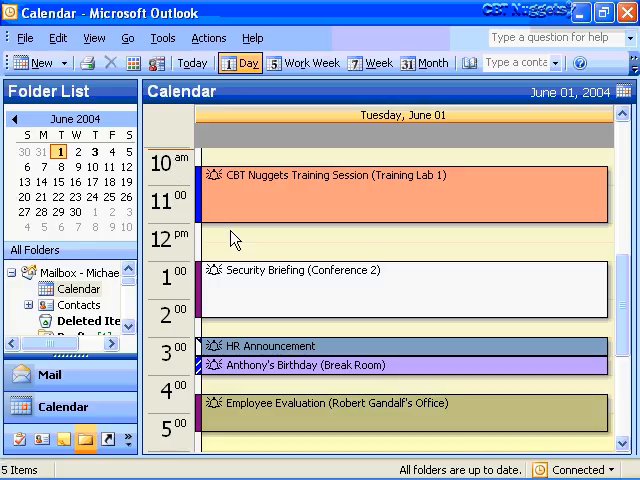
{"action": "left_click", "coordinate": [400, 238]}
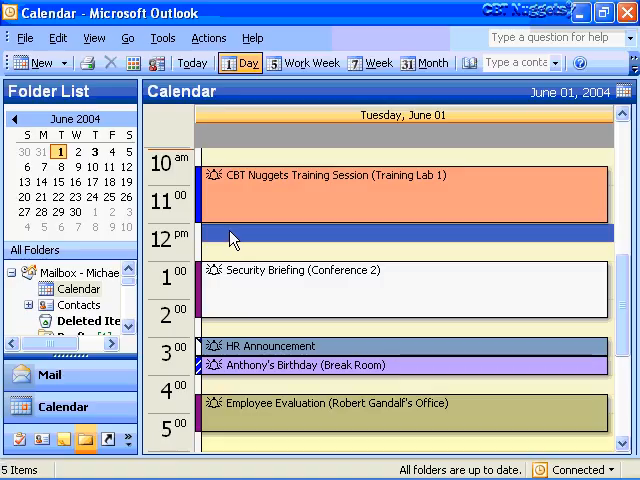
{"action": "left_click", "coordinate": [300, 270]}
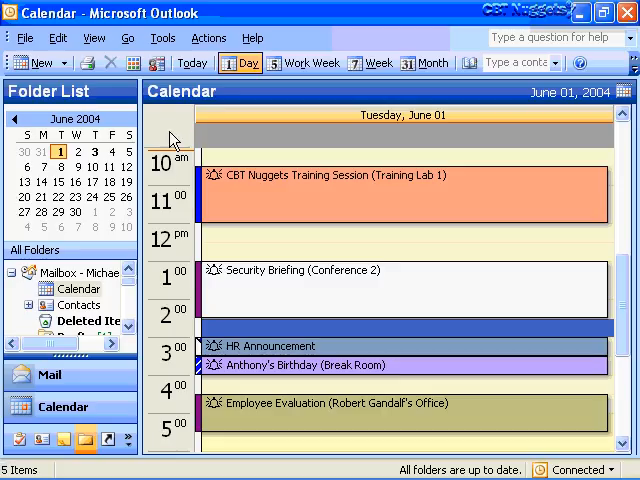
{"action": "mouse_move", "coordinate": [472, 171]}
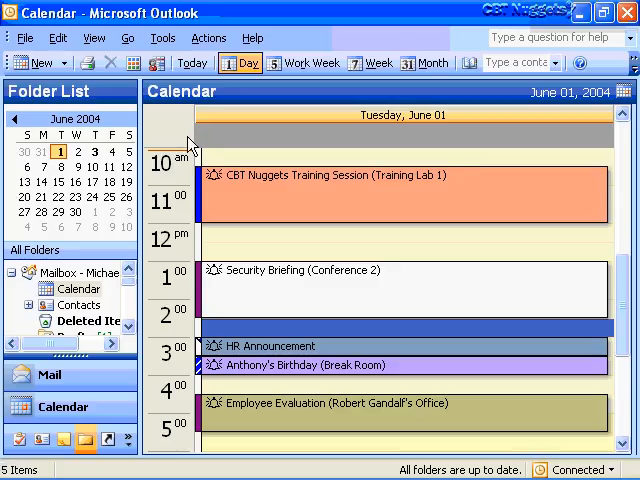
{"action": "mouse_move", "coordinate": [242, 63]}
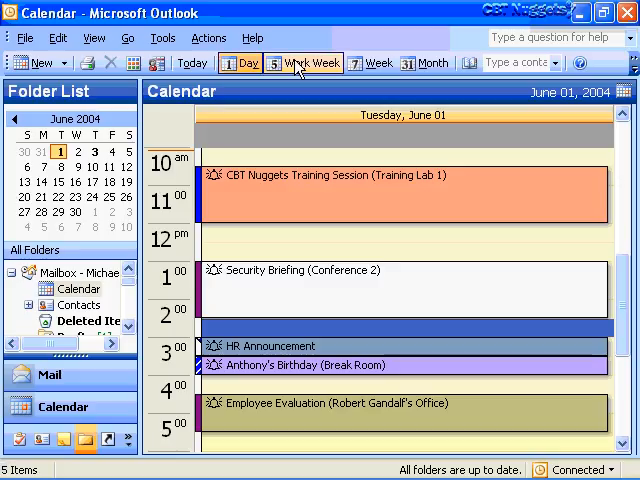
{"action": "left_click", "coordinate": [301, 63]}
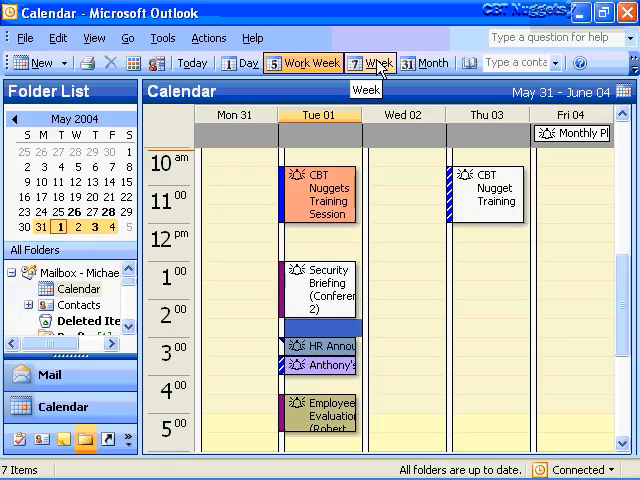
{"action": "left_click", "coordinate": [371, 62]}
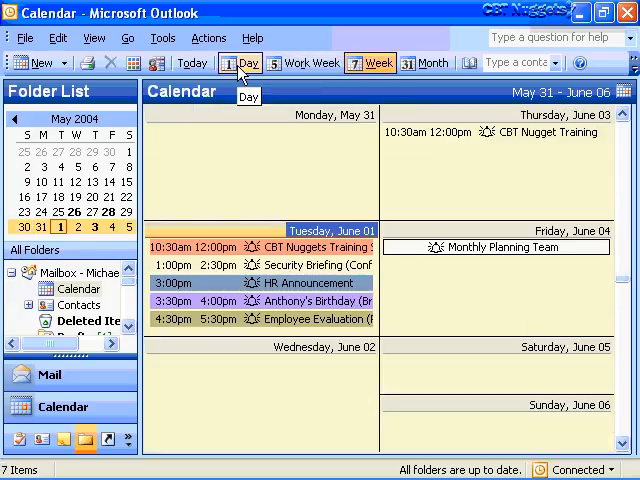
{"action": "left_click", "coordinate": [247, 62]}
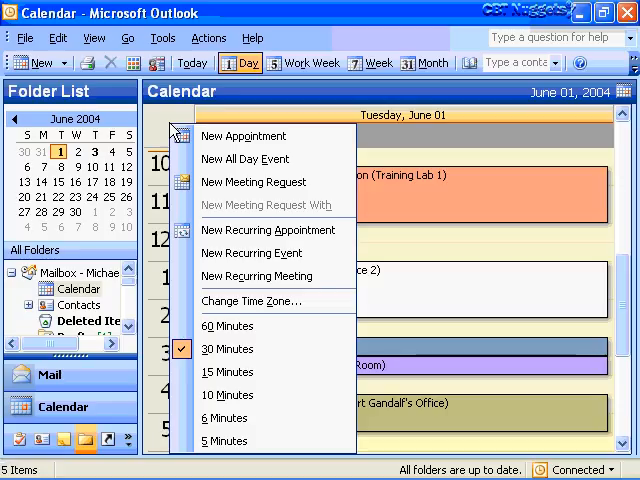
{"action": "mouse_move", "coordinate": [245, 135]}
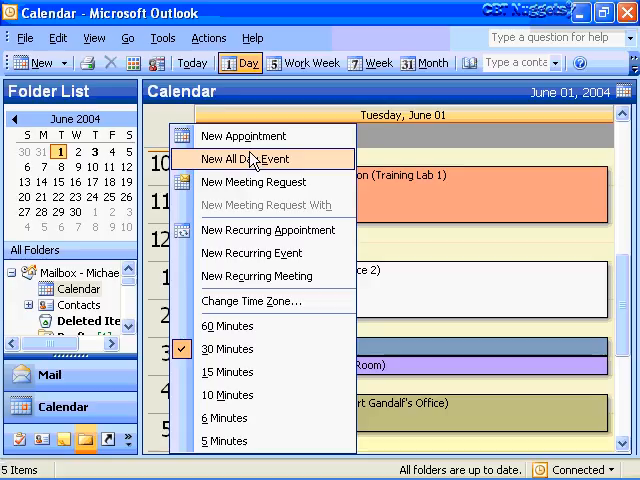
{"action": "mouse_move", "coordinate": [260, 182]}
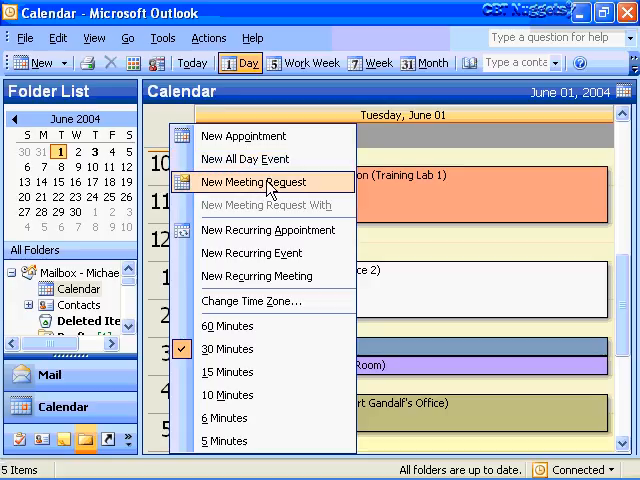
{"action": "mouse_move", "coordinate": [250, 135]}
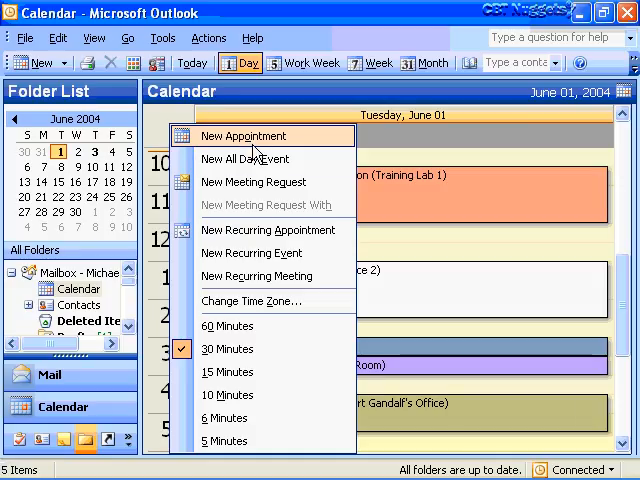
{"action": "mouse_move", "coordinate": [267, 182]}
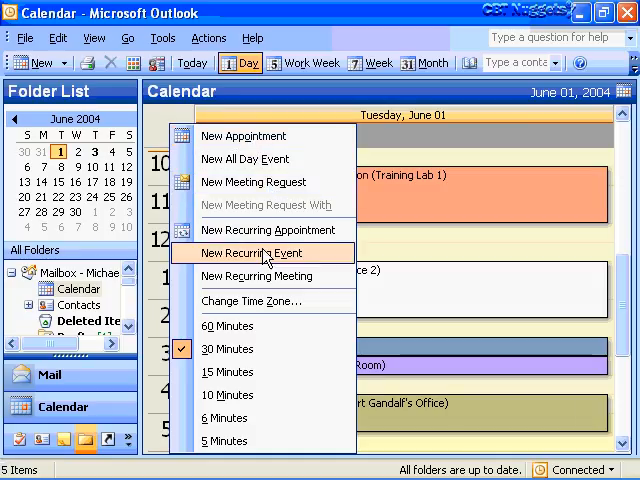
{"action": "mouse_move", "coordinate": [262, 276]}
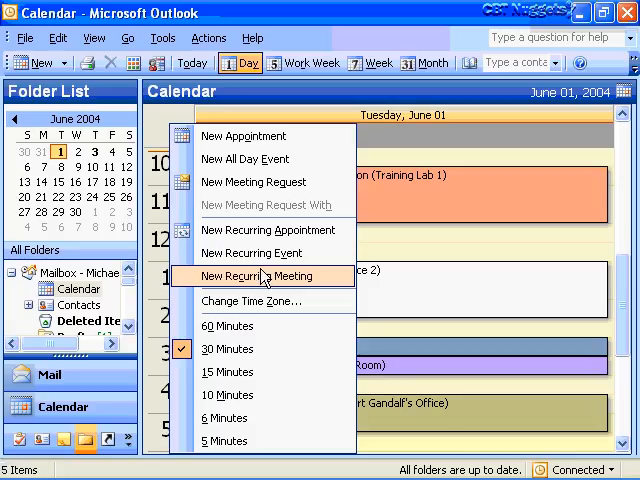
{"action": "mouse_move", "coordinate": [230, 348]}
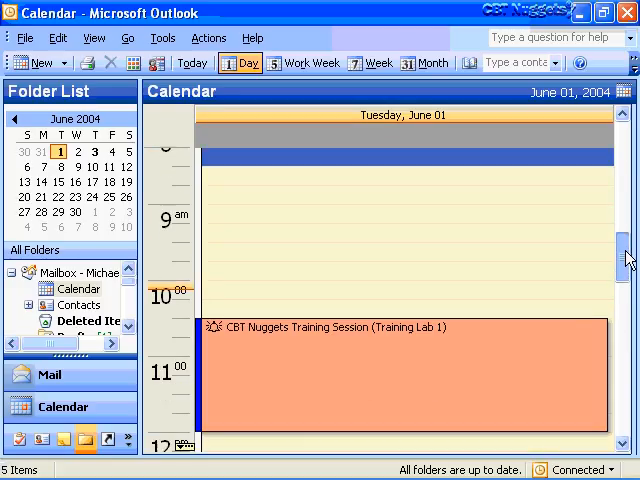
{"action": "scroll", "scroll_direction": "down", "scroll_amount": 3}
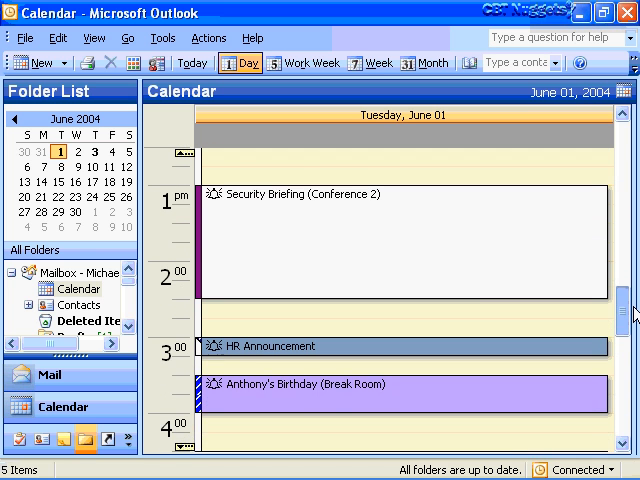
{"action": "scroll", "scroll_direction": "down", "scroll_amount": 3}
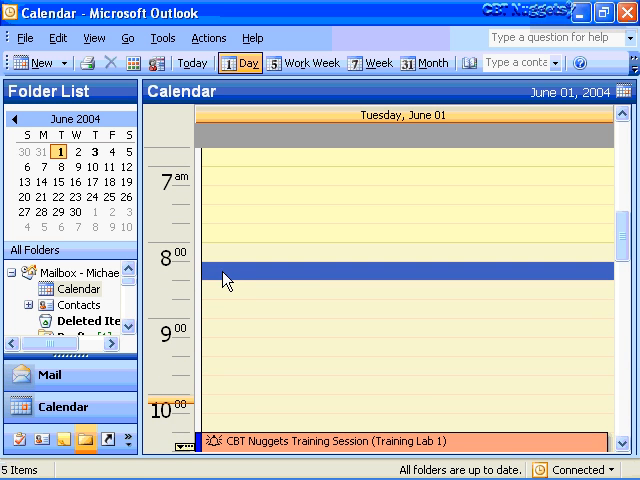
{"action": "mouse_move", "coordinate": [365, 305]}
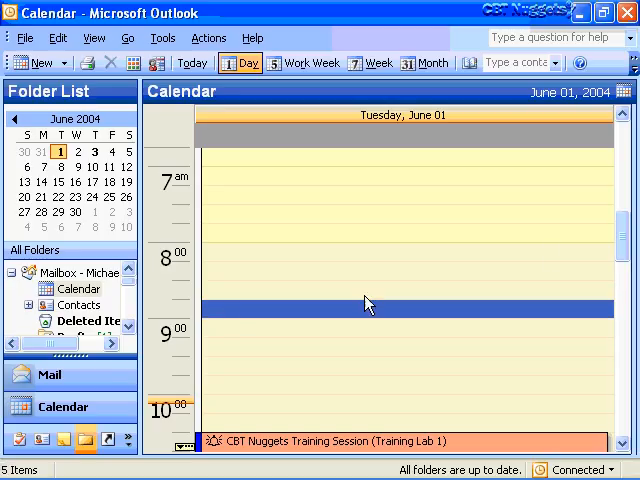
{"action": "scroll", "scroll_direction": "up", "scroll_amount": 3}
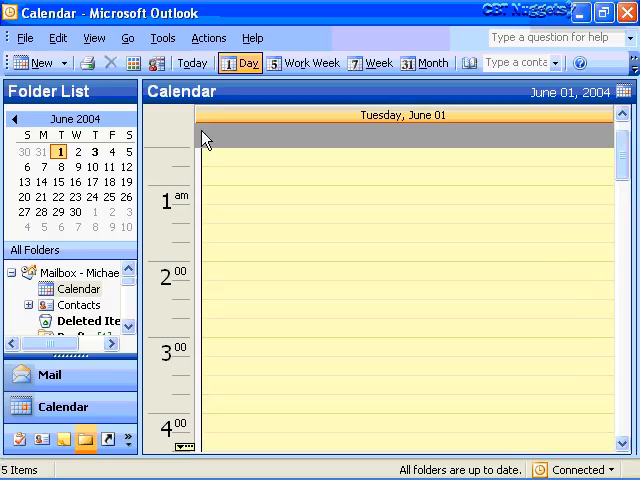
{"action": "right_click", "coordinate": [200, 140]}
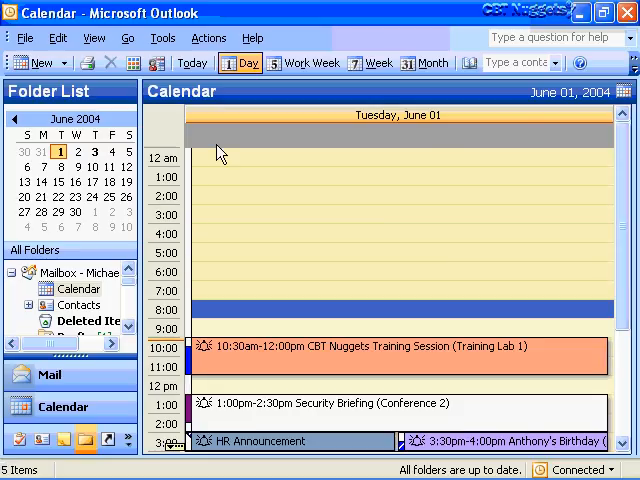
{"action": "right_click", "coordinate": [220, 152]}
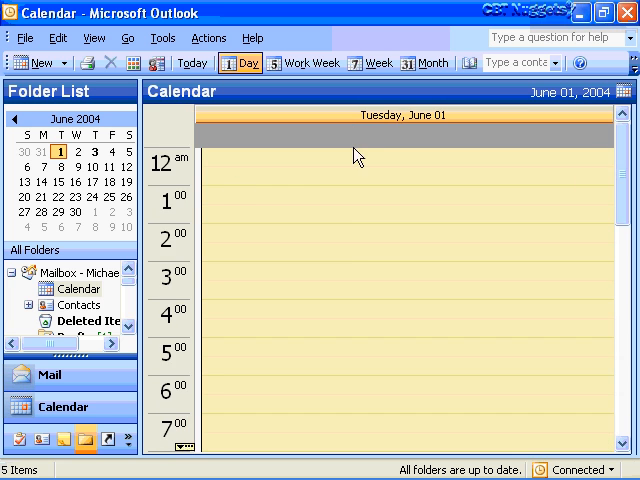
{"action": "scroll", "scroll_direction": "down", "scroll_amount": 3}
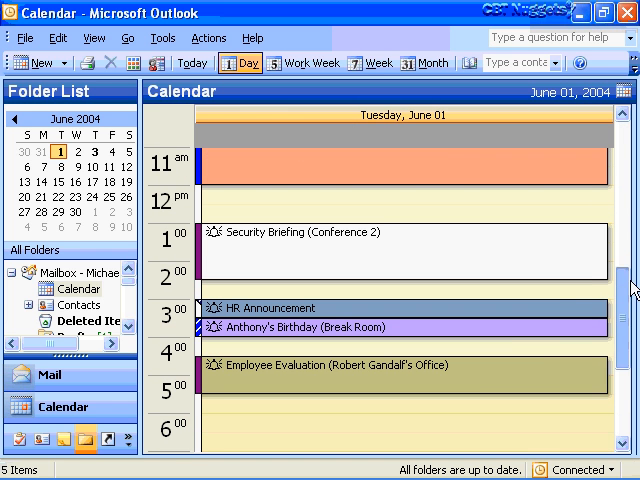
{"action": "mouse_move", "coordinate": [398, 210]}
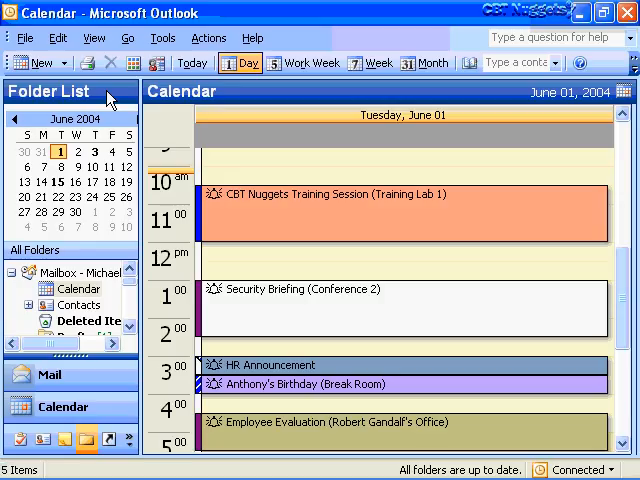
{"action": "mouse_move", "coordinate": [342, 306]}
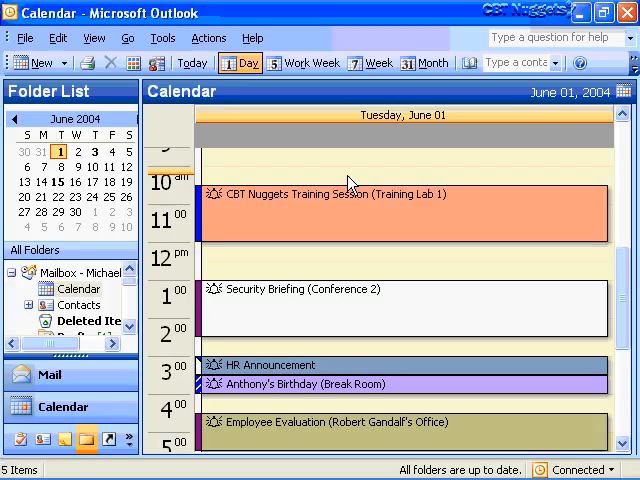
{"action": "mouse_move", "coordinate": [380, 245]}
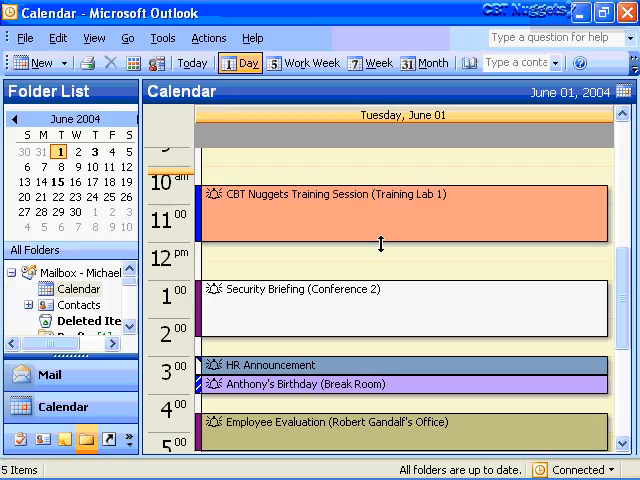
{"action": "mouse_move", "coordinate": [200, 190]}
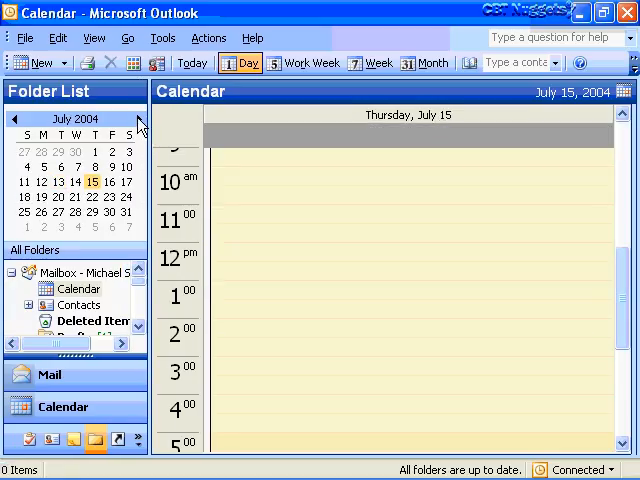
{"action": "left_click", "coordinate": [15, 119]}
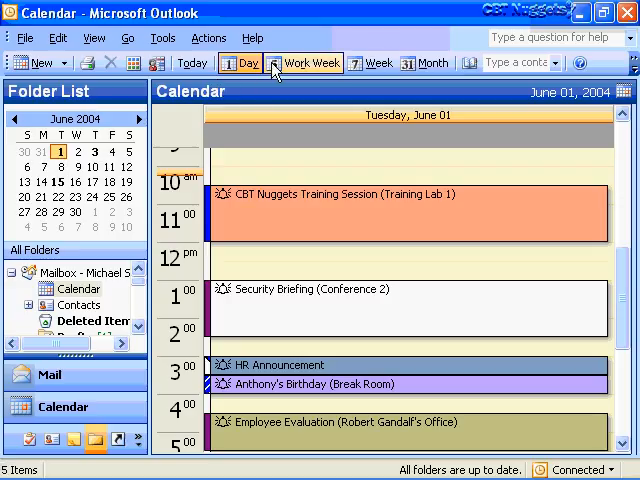
{"action": "left_click", "coordinate": [304, 63]}
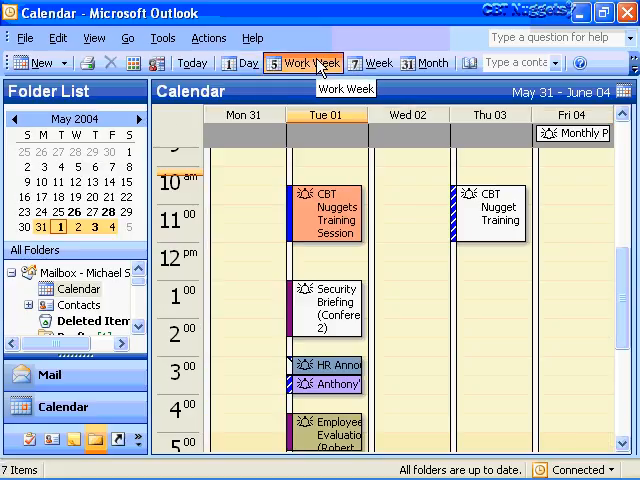
{"action": "mouse_move", "coordinate": [62, 237]}
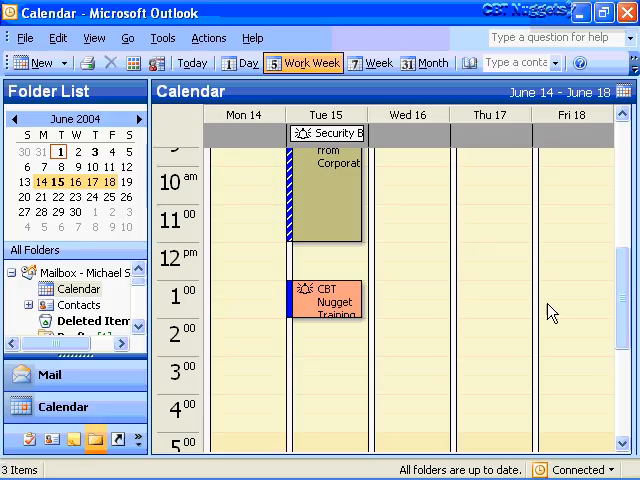
{"action": "mouse_move", "coordinate": [63, 166]}
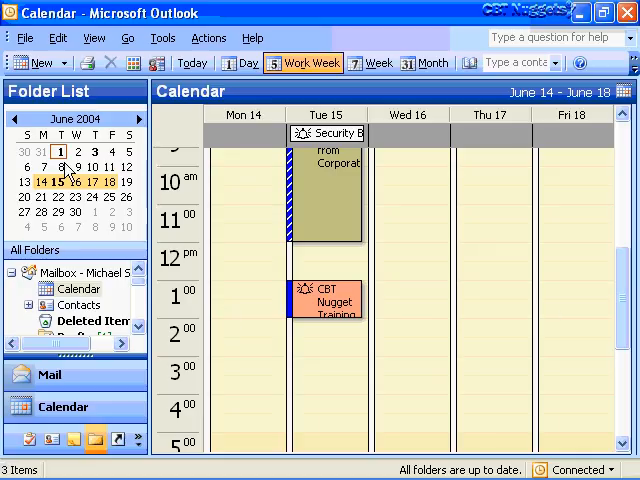
{"action": "left_click", "coordinate": [241, 63]}
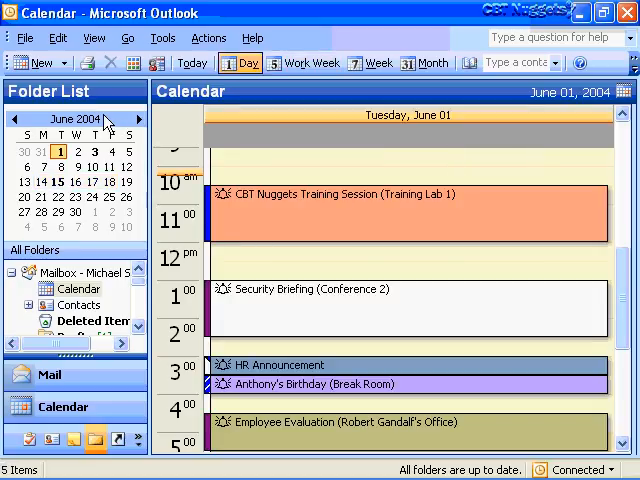
{"action": "left_click", "coordinate": [94, 38]}
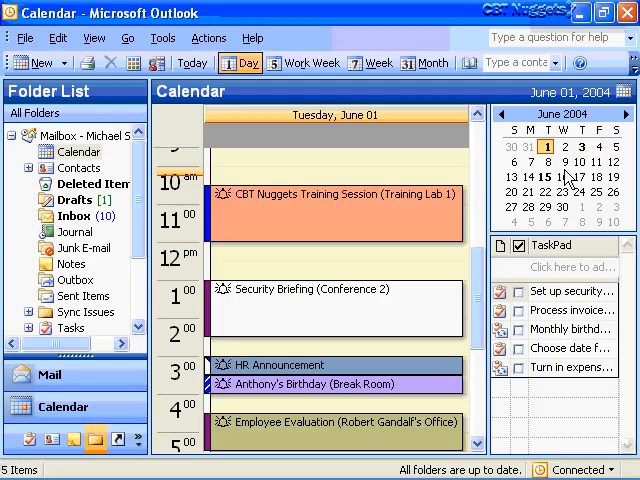
{"action": "mouse_move", "coordinate": [583, 400]}
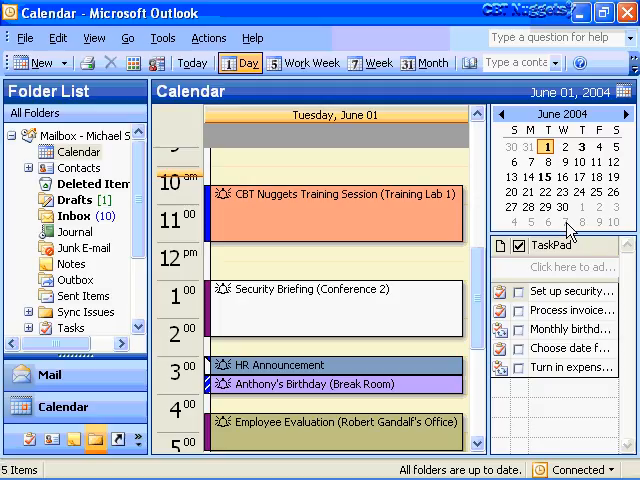
{"action": "mouse_move", "coordinate": [622, 192]}
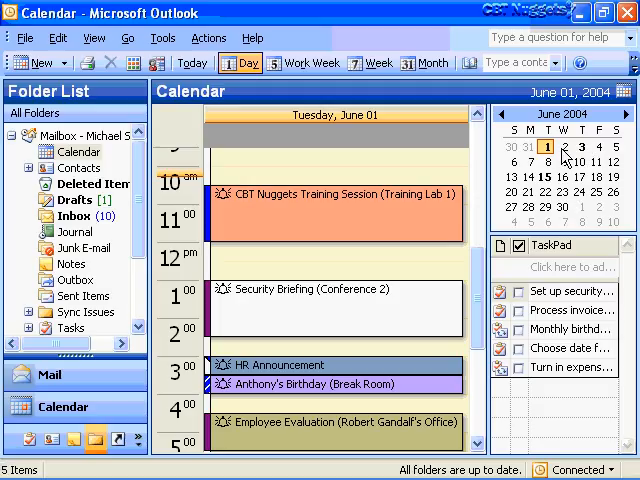
{"action": "mouse_move", "coordinate": [603, 206]}
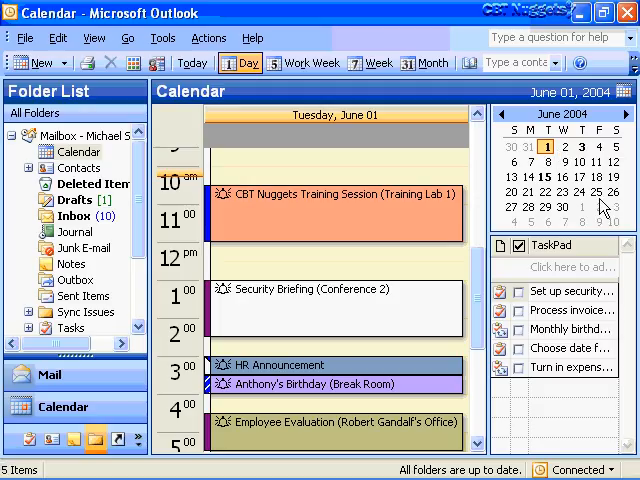
{"action": "mouse_move", "coordinate": [602, 195]}
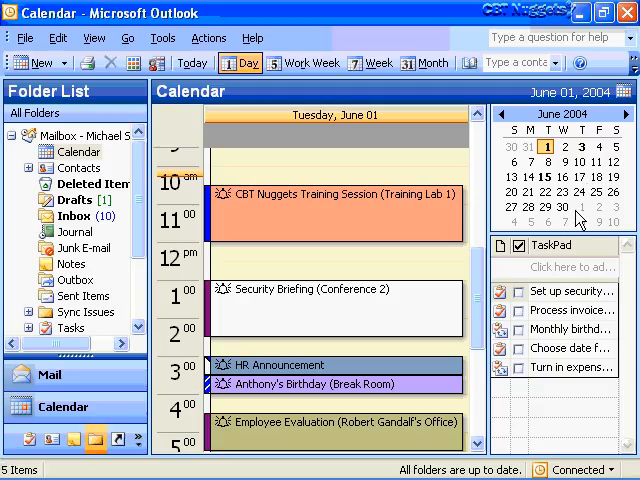
{"action": "mouse_move", "coordinate": [572, 207]}
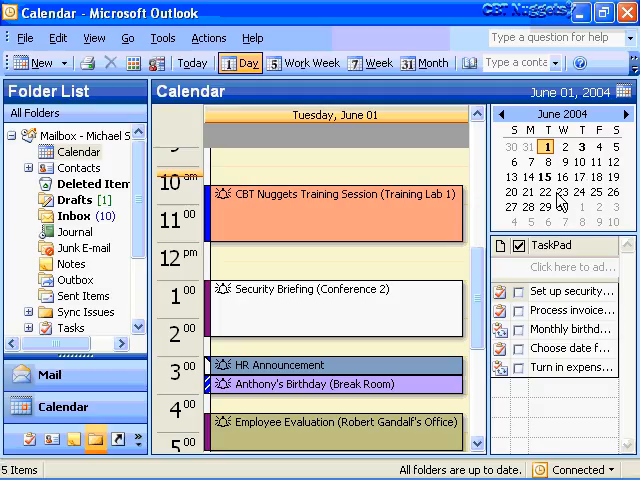
{"action": "mouse_move", "coordinate": [585, 225]}
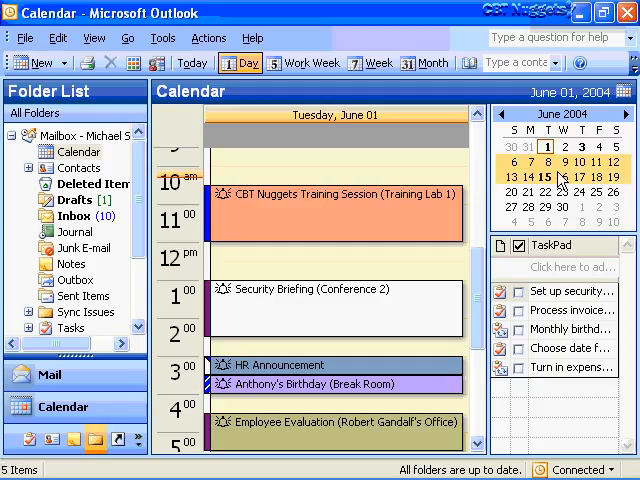
{"action": "mouse_move", "coordinate": [612, 188]}
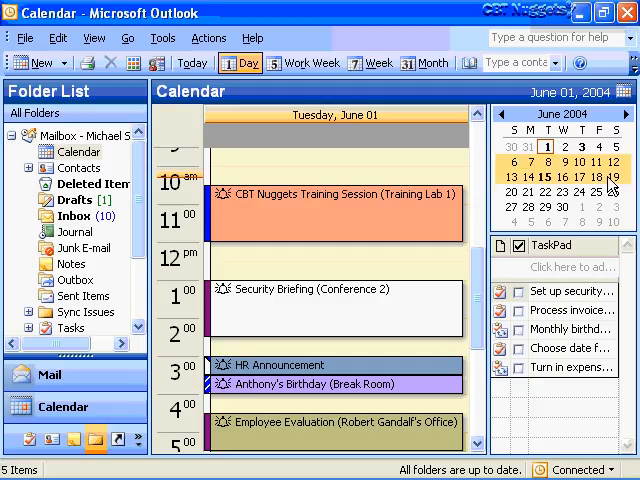
- Select June 13 through June 26 in the Date Navigator to display two weeks
{"action": "left_click", "coordinate": [432, 62]}
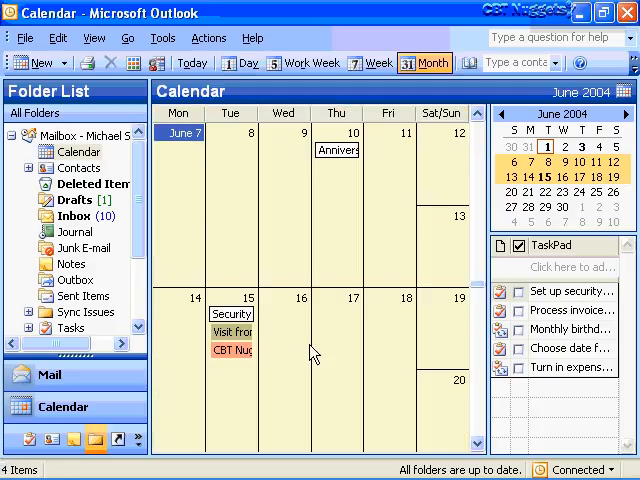
{"action": "mouse_move", "coordinate": [537, 200]}
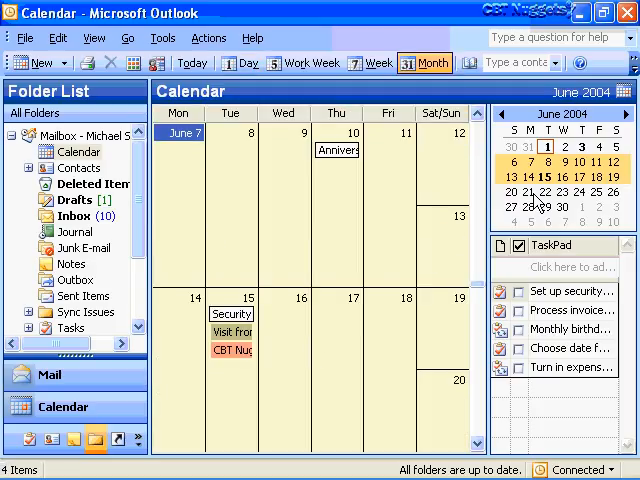
{"action": "mouse_move", "coordinate": [510, 192]}
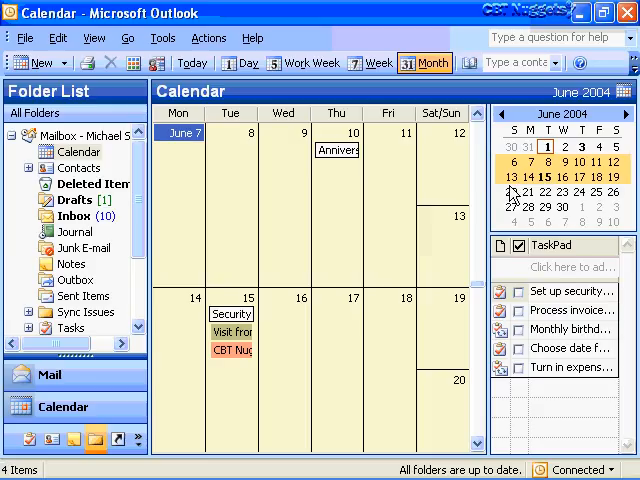
{"action": "left_click", "coordinate": [239, 62]}
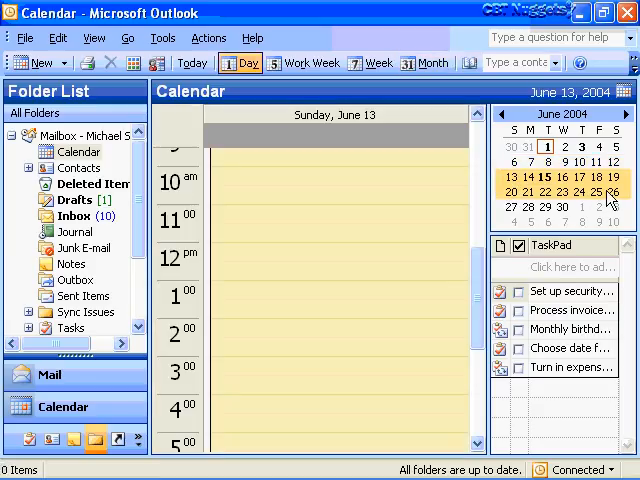
{"action": "left_click", "coordinate": [431, 62]}
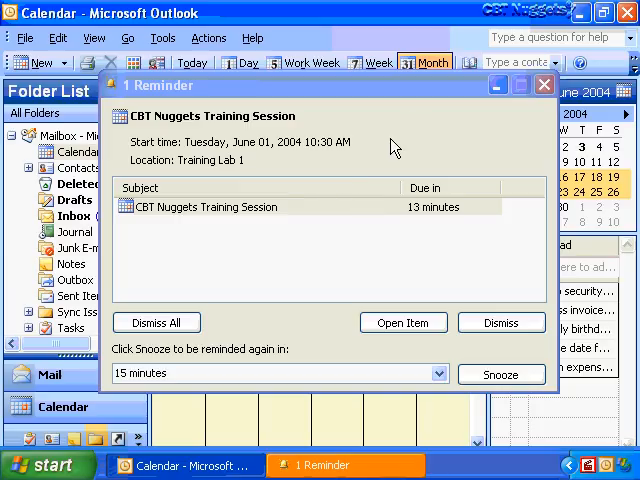
{"action": "mouse_move", "coordinate": [415, 122]}
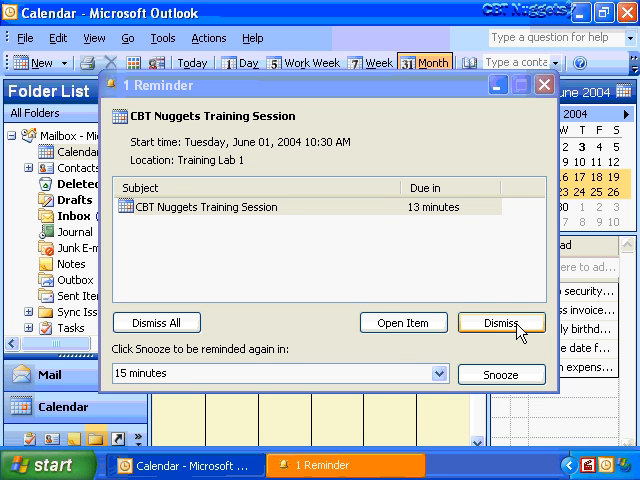
- Dismiss the CBT Nuggets Training Session reminder in the 1 Reminder window
{"action": "left_click", "coordinate": [501, 323]}
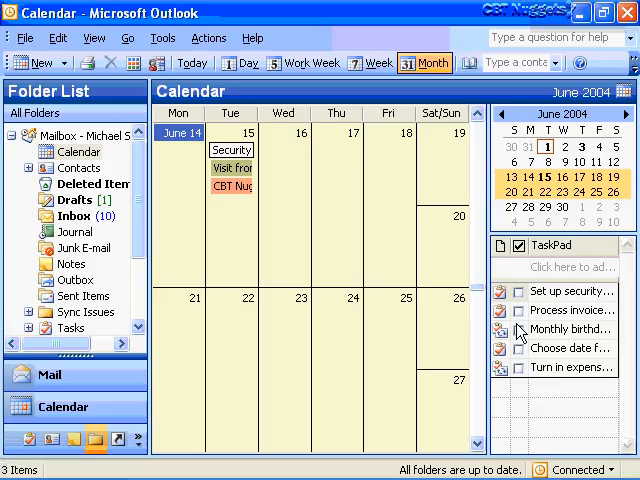
- Return the calendar to the Tuesday, June 1 Day view
{"action": "left_click", "coordinate": [245, 62]}
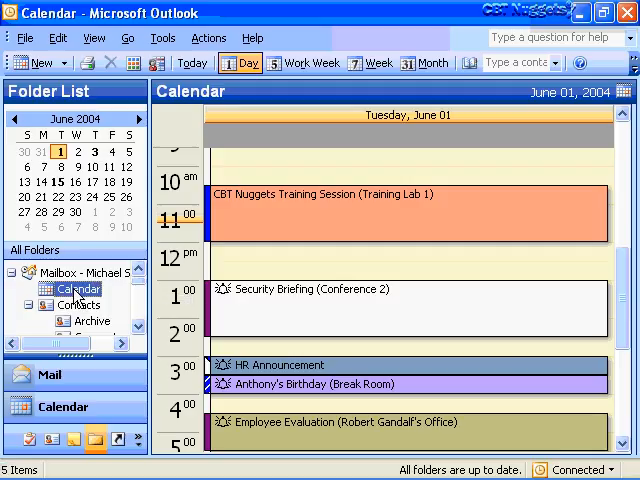
{"action": "mouse_move", "coordinate": [108, 300]}
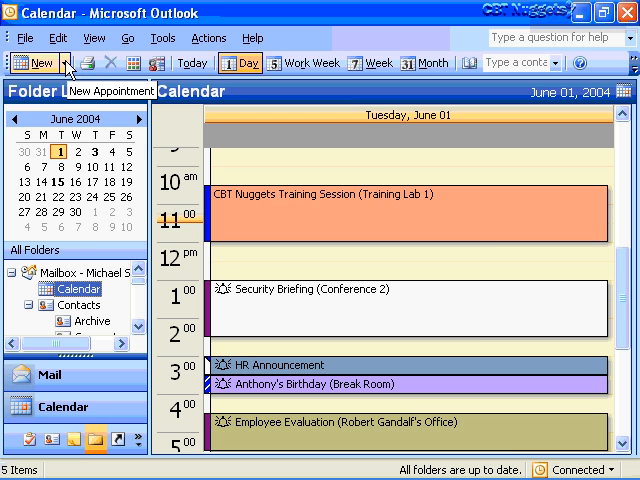
- Create a new calendar folder named 'Project X' located under Calendar
{"action": "left_click", "coordinate": [66, 62]}
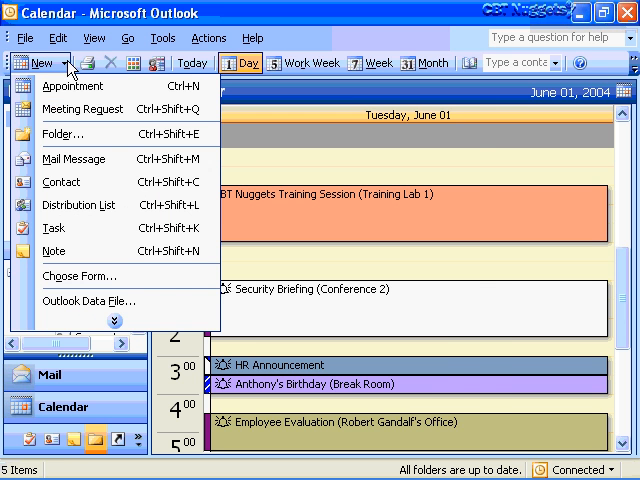
{"action": "left_click", "coordinate": [61, 132]}
{"action": "type", "text": "Project X"}
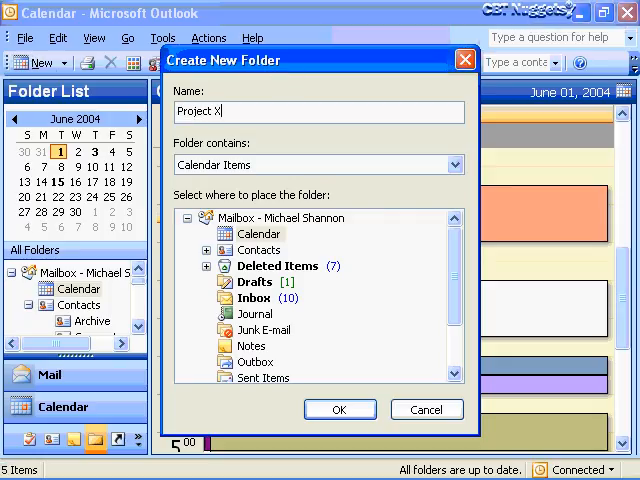
{"action": "mouse_move", "coordinate": [291, 68]}
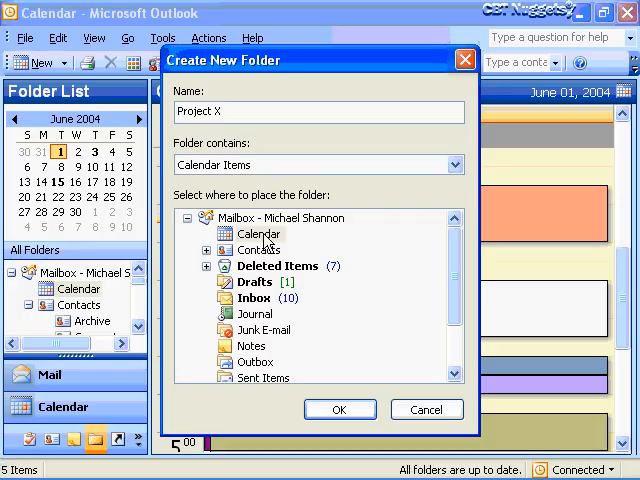
{"action": "left_click", "coordinate": [259, 233]}
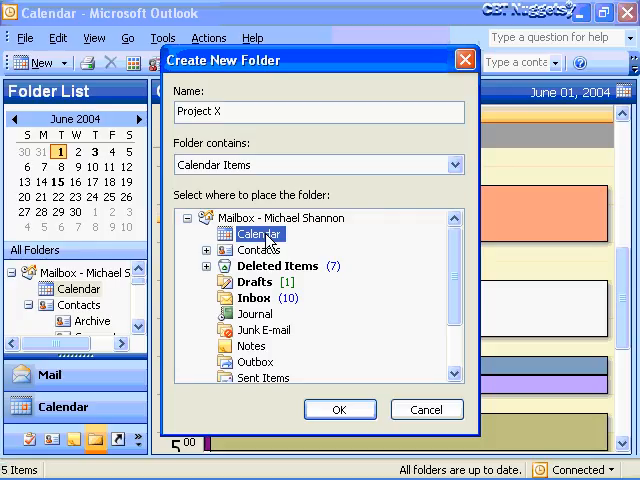
{"action": "mouse_move", "coordinate": [380, 450]}
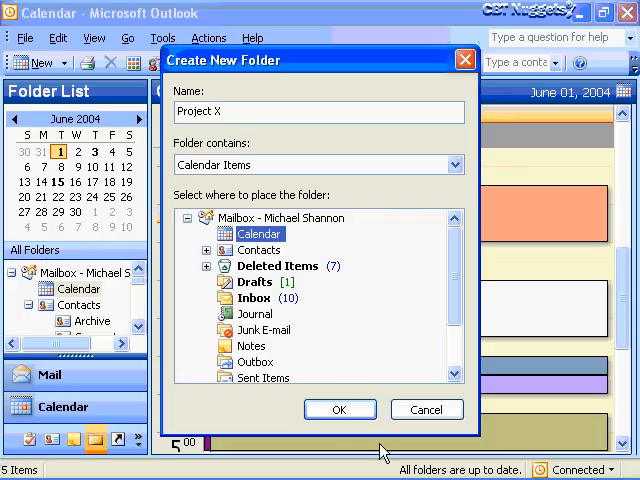
{"action": "left_click", "coordinate": [339, 409]}
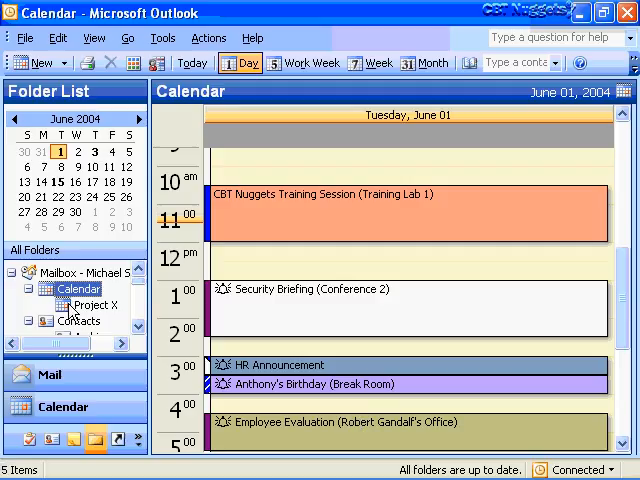
- Open the Project X calendar under Calendar in the Folder List
{"action": "left_click", "coordinate": [91, 305]}
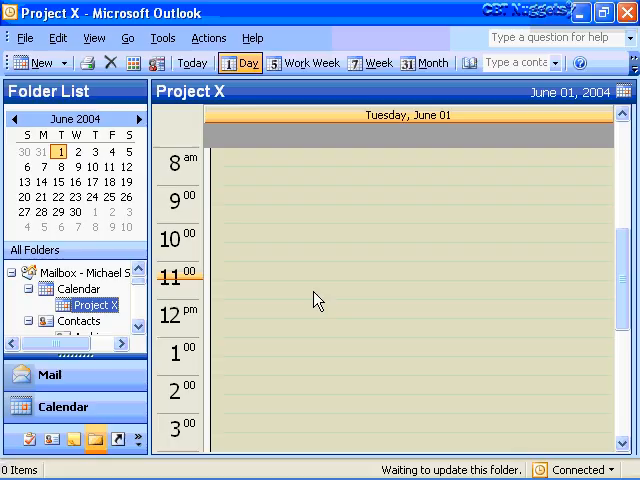
{"action": "mouse_move", "coordinate": [306, 277]}
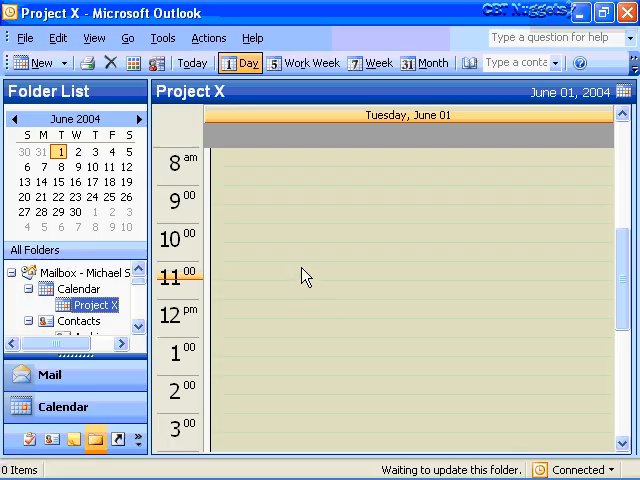
{"action": "mouse_move", "coordinate": [311, 322]}
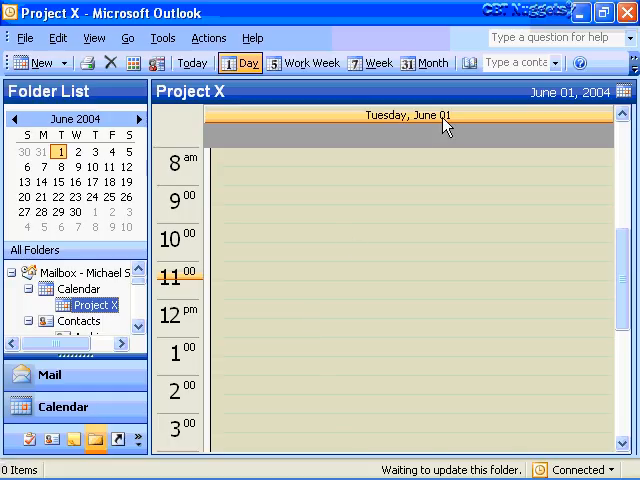
{"action": "mouse_move", "coordinate": [269, 355]}
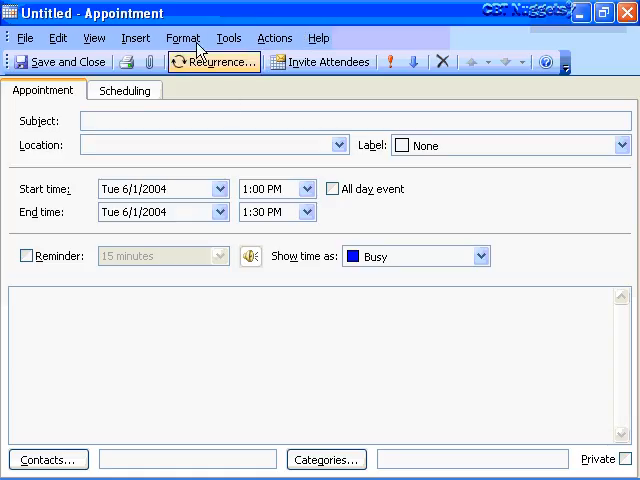
- Enter the subject 'Meeting with new hire' and set the location to Conference 2
{"action": "type", "text": "Meeting with"}
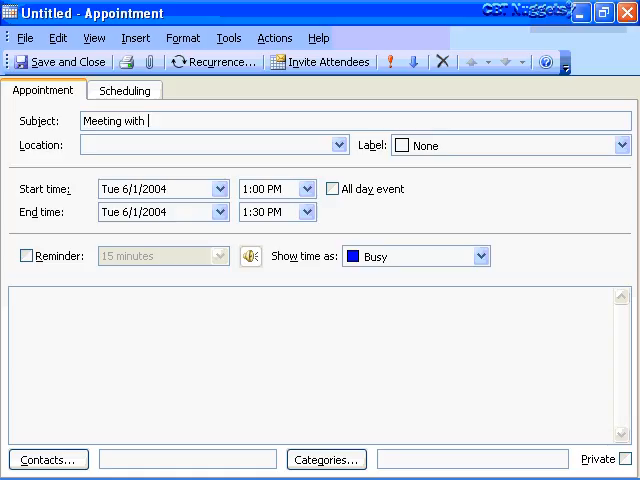
{"action": "type", "text": "new hire"}
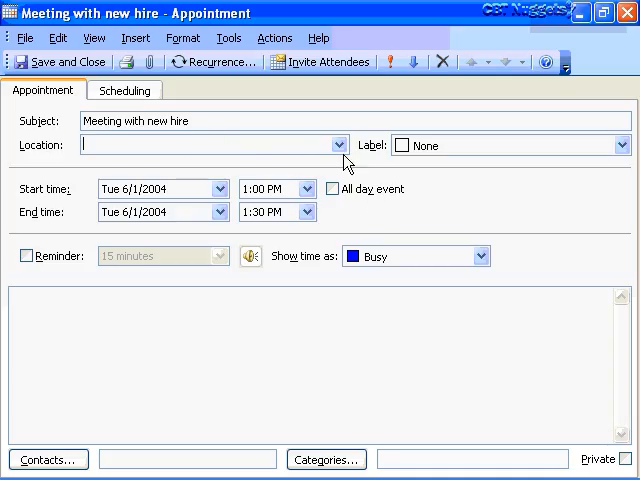
{"action": "left_click", "coordinate": [338, 145]}
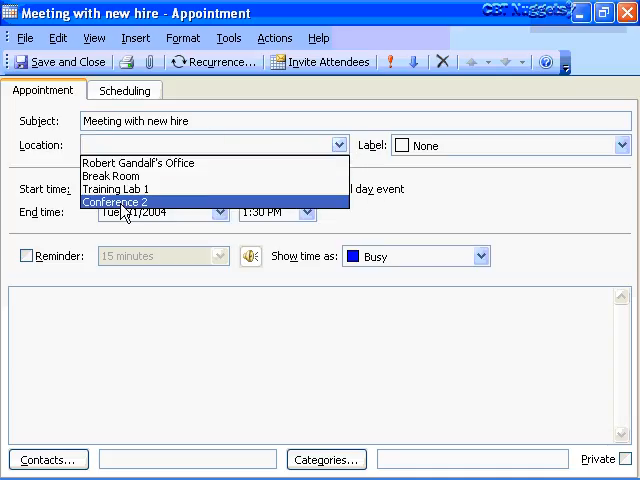
{"action": "left_click", "coordinate": [116, 202]}
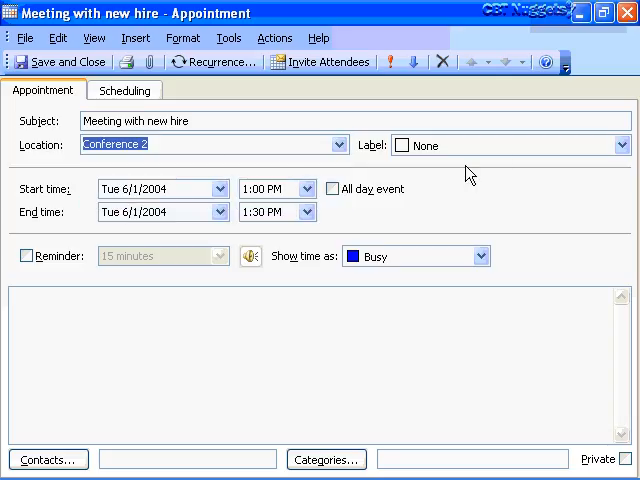
{"action": "mouse_move", "coordinate": [378, 140]}
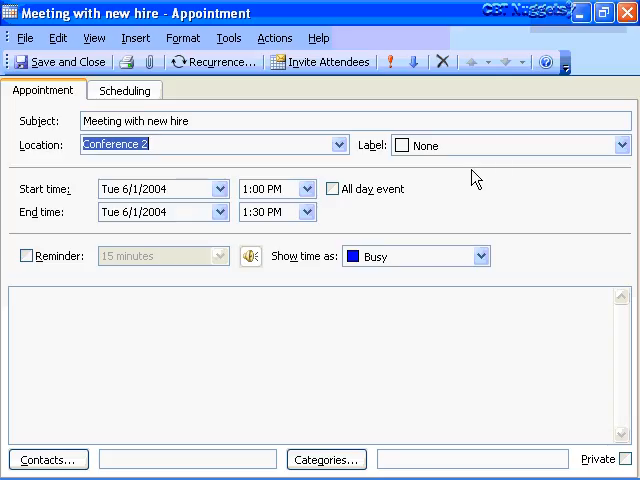
{"action": "mouse_move", "coordinate": [390, 158]}
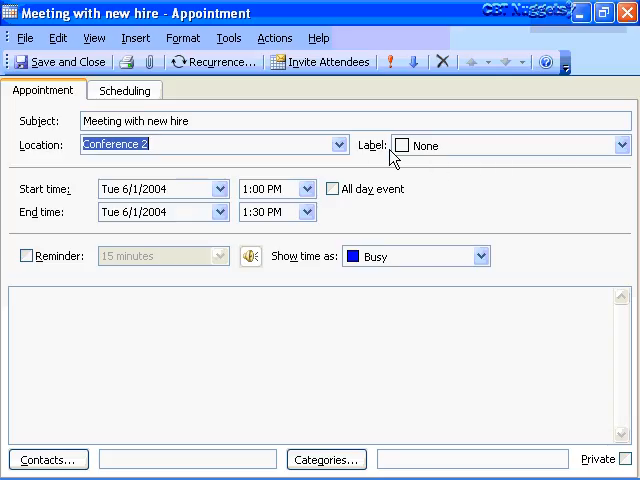
- Apply the Important label to the new-hire meeting appointment
{"action": "left_click", "coordinate": [620, 145]}
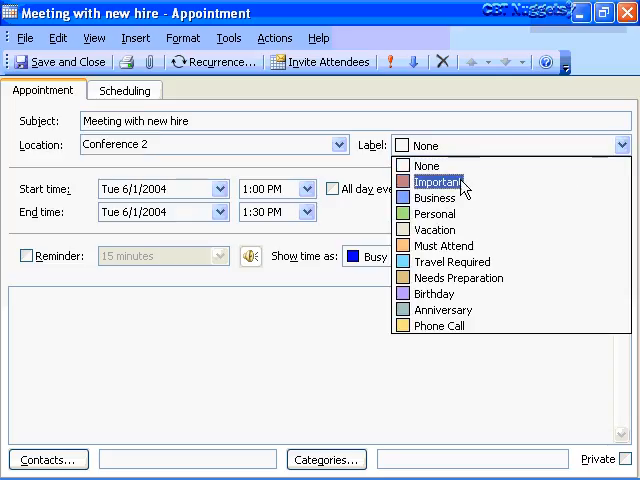
{"action": "mouse_move", "coordinate": [448, 185]}
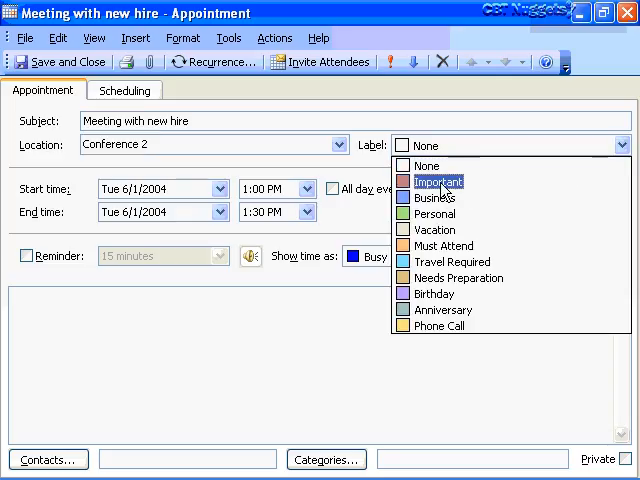
{"action": "mouse_move", "coordinate": [437, 230]}
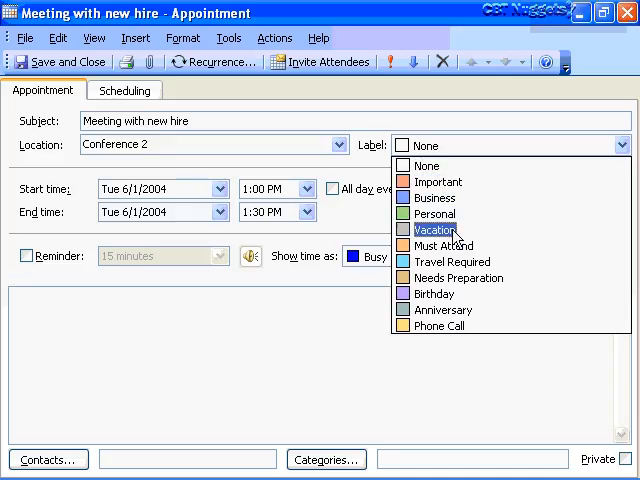
{"action": "mouse_move", "coordinate": [442, 245]}
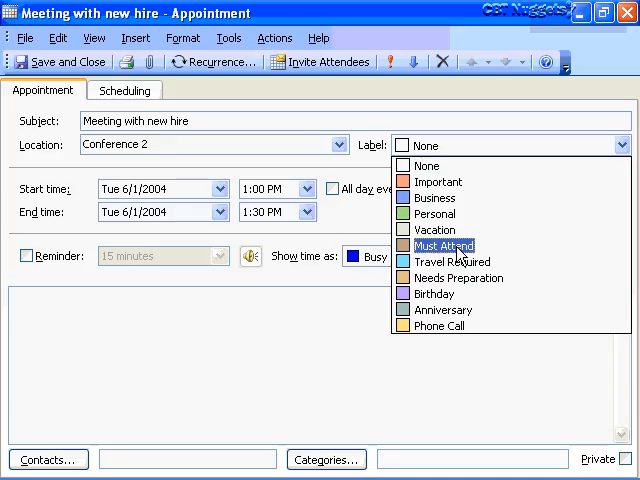
{"action": "mouse_move", "coordinate": [438, 181]}
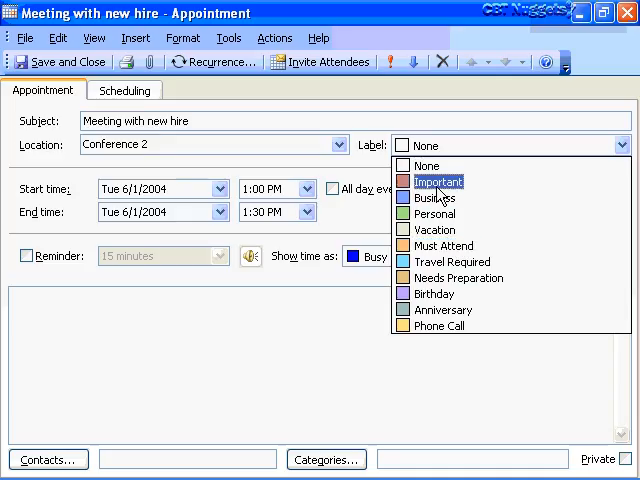
{"action": "left_click", "coordinate": [438, 181]}
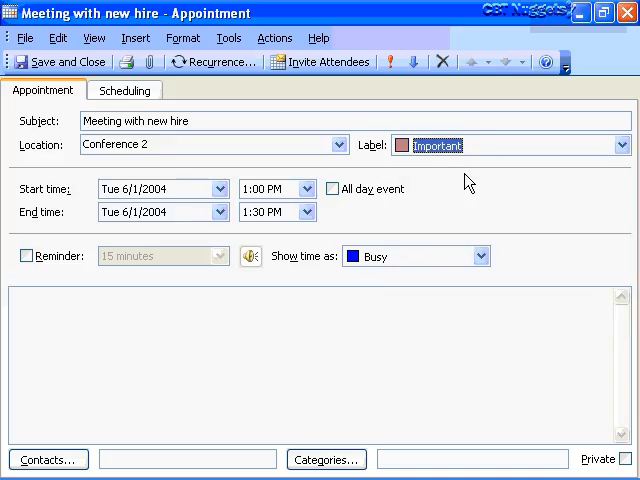
{"action": "mouse_move", "coordinate": [318, 188]}
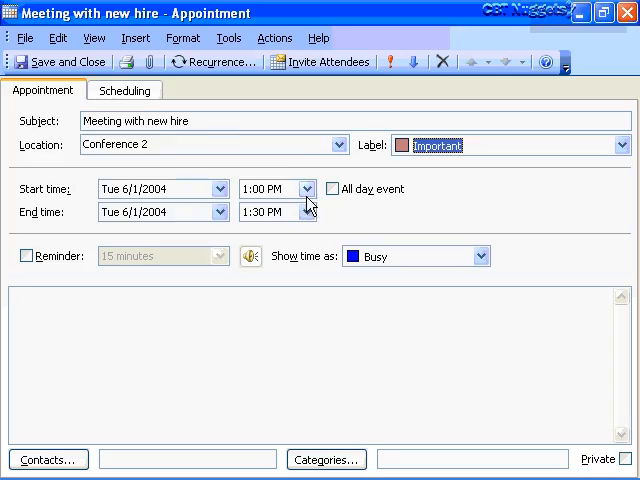
- Set the meeting's end time to 2:00 PM and enable a 30-minute reminder
{"action": "left_click", "coordinate": [308, 211]}
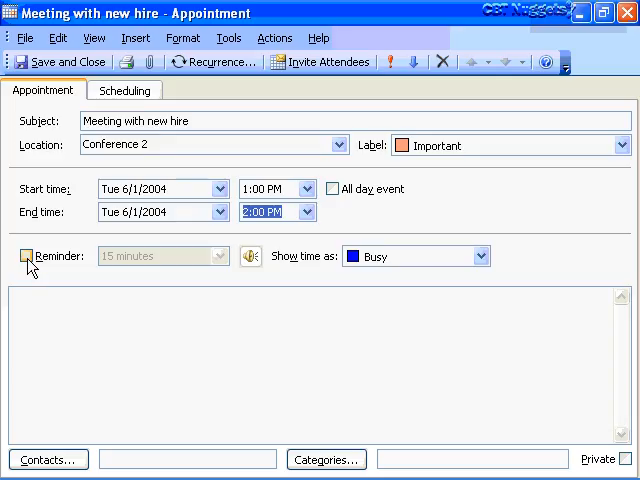
{"action": "left_click", "coordinate": [25, 256]}
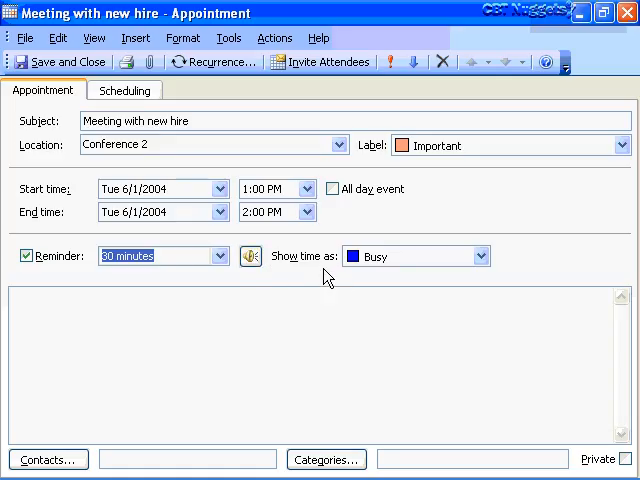
{"action": "mouse_move", "coordinate": [519, 270]}
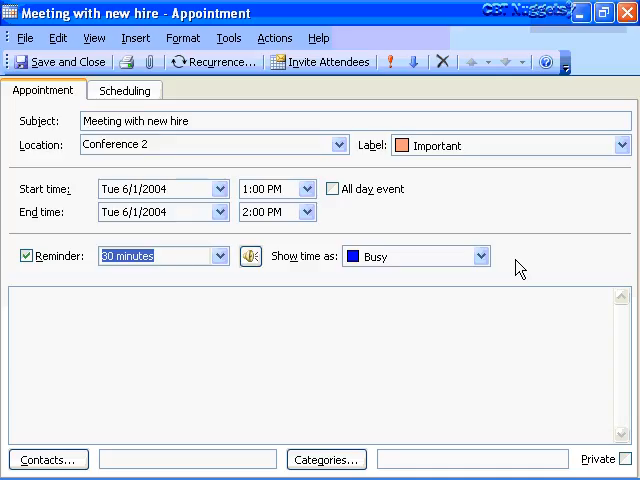
- Set the new-hire meeting's Show time as to Tentative after reviewing the other status options
{"action": "left_click", "coordinate": [482, 256]}
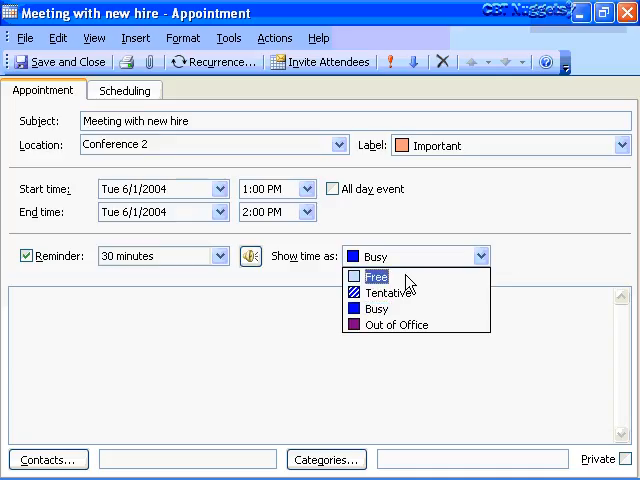
{"action": "mouse_move", "coordinate": [385, 292]}
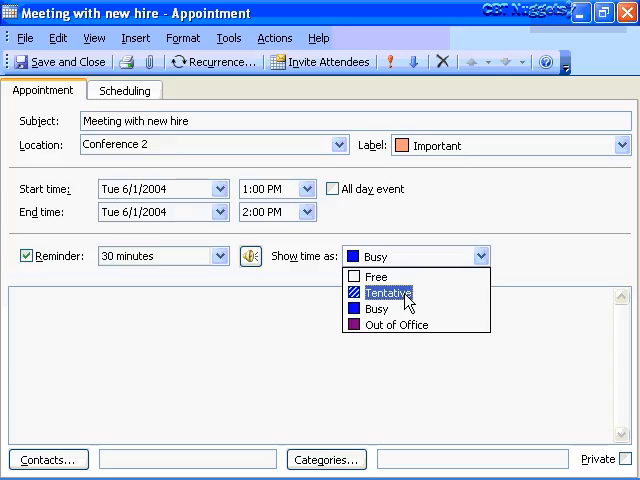
{"action": "left_click", "coordinate": [388, 292]}
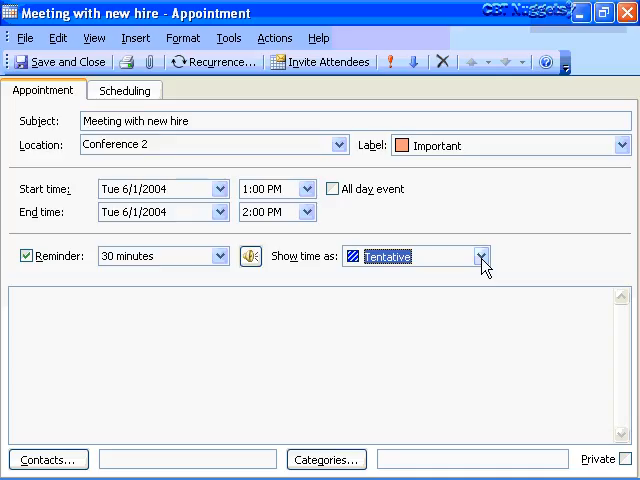
{"action": "mouse_move", "coordinate": [488, 260]}
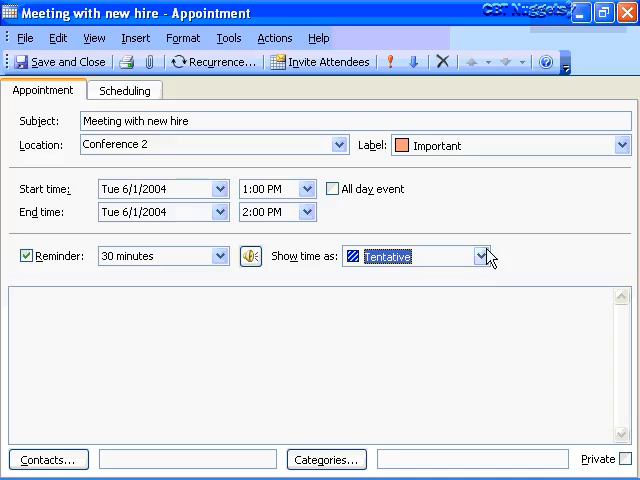
{"action": "left_click", "coordinate": [481, 256]}
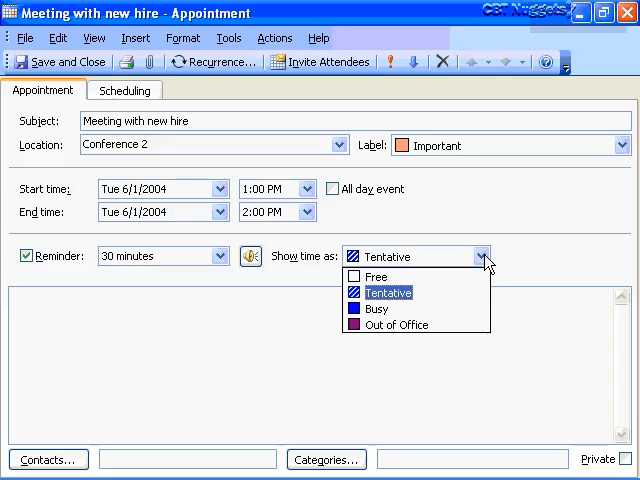
{"action": "mouse_move", "coordinate": [375, 308]}
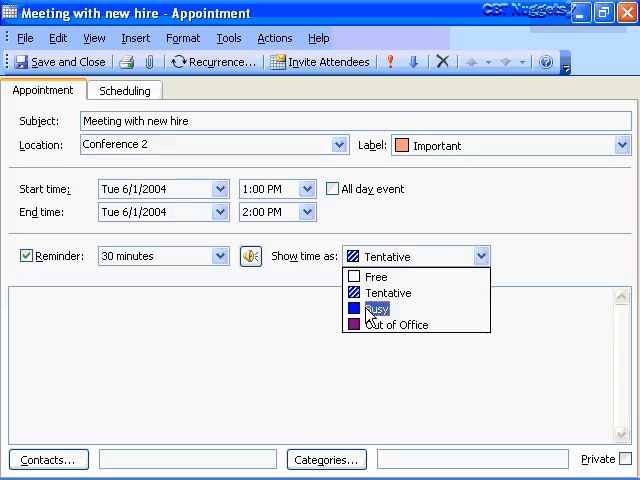
{"action": "mouse_move", "coordinate": [390, 324]}
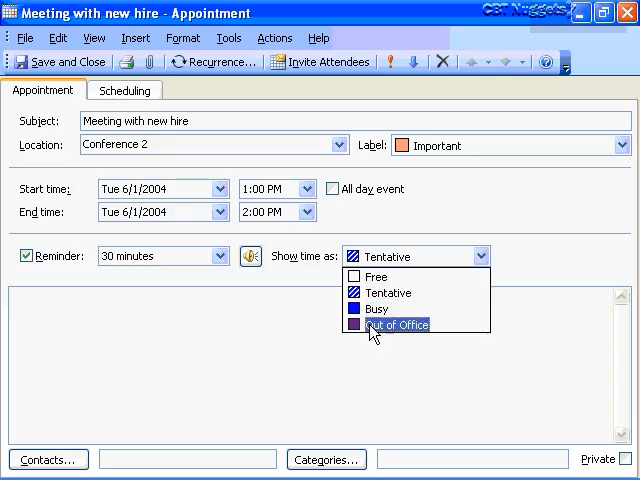
{"action": "mouse_move", "coordinate": [378, 276]}
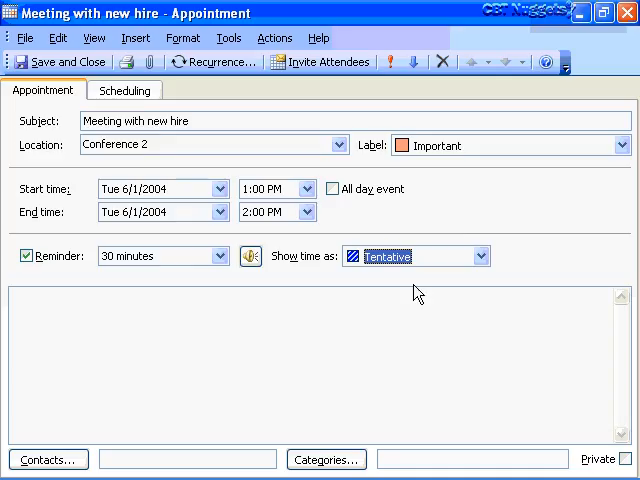
{"action": "mouse_move", "coordinate": [501, 217]}
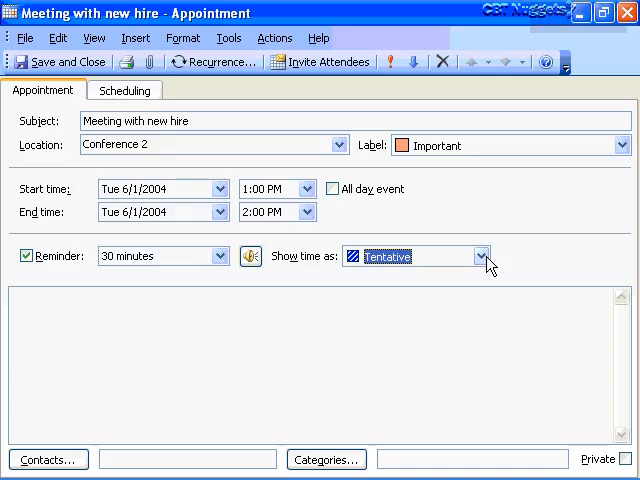
{"action": "left_click", "coordinate": [479, 256]}
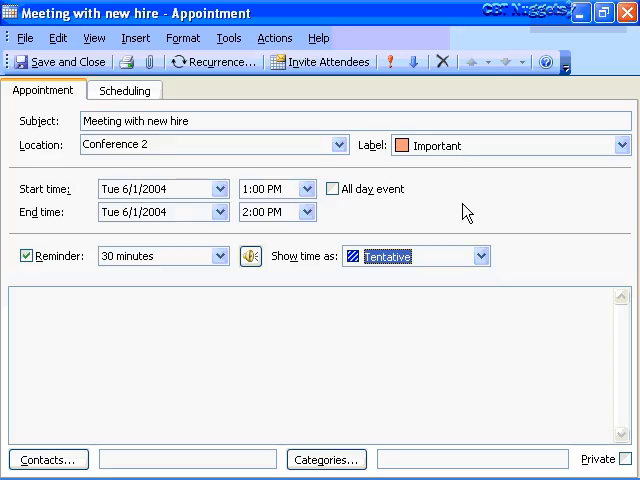
{"action": "mouse_move", "coordinate": [458, 214]}
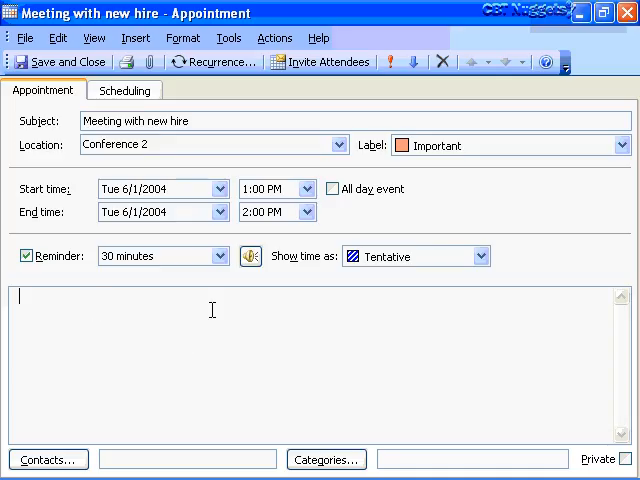
- Type the new hire's name into the meeting notes and close the appointment window
{"action": "type", "text": "Steve J"}
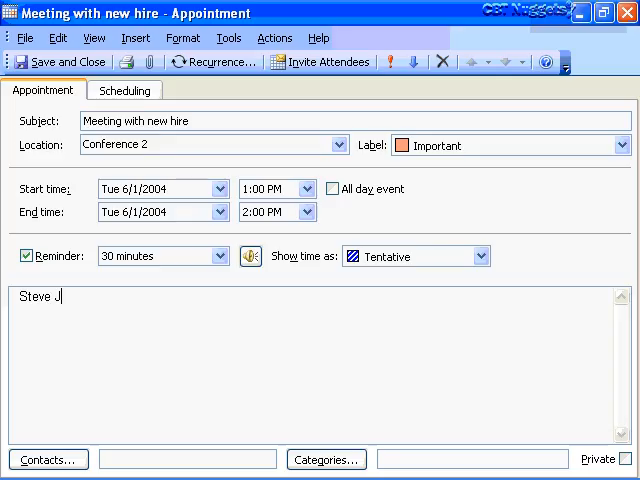
{"action": "type", "text": "ones"}
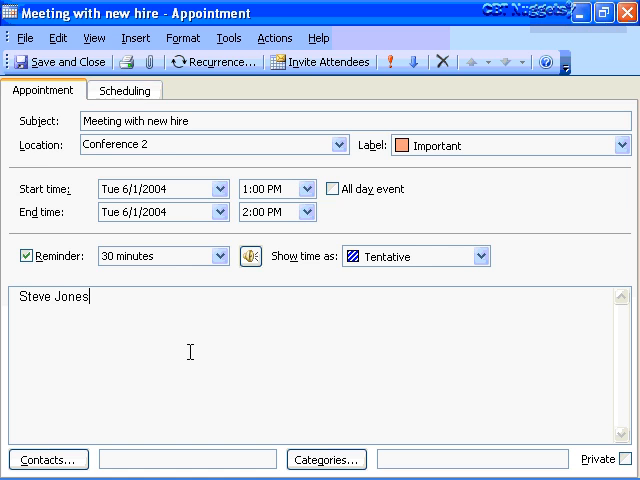
{"action": "left_click", "coordinate": [57, 61]}
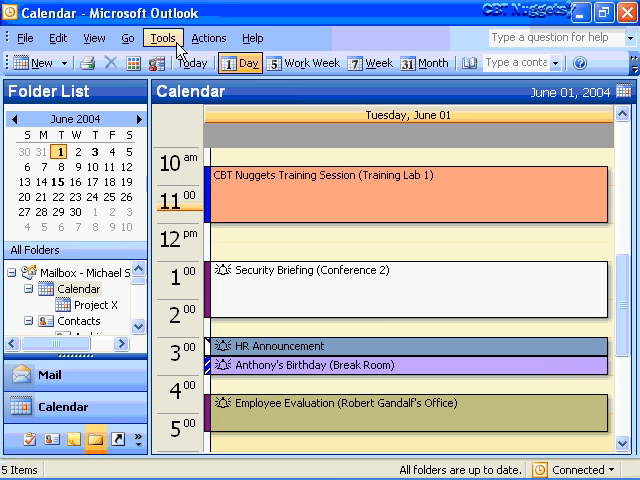
- Check the 15-minute default reminder in Tools > Options, then bring up Calendar Options
{"action": "left_click", "coordinate": [162, 38]}
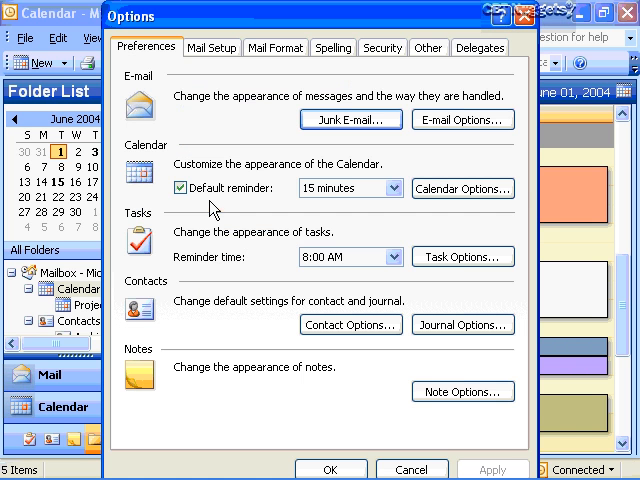
{"action": "mouse_move", "coordinate": [207, 107]}
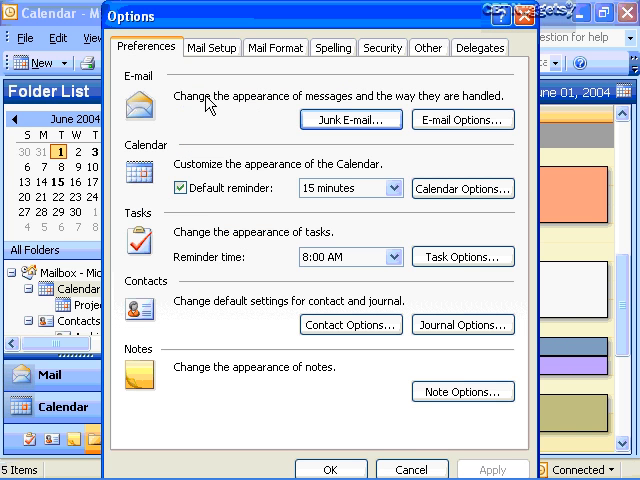
{"action": "mouse_move", "coordinate": [203, 310]}
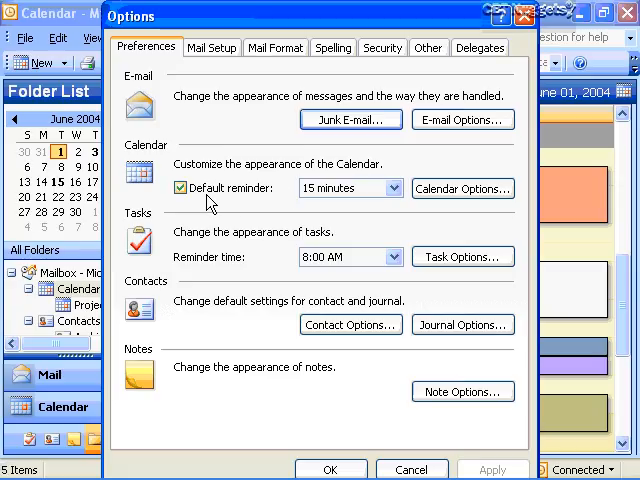
{"action": "mouse_move", "coordinate": [396, 196]}
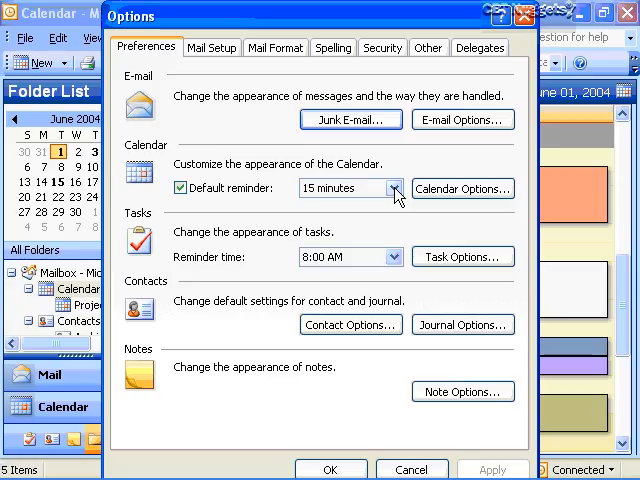
{"action": "left_click", "coordinate": [393, 188]}
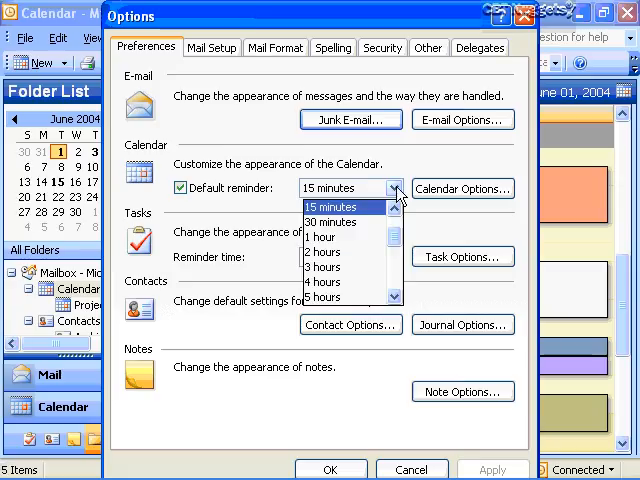
{"action": "left_click", "coordinate": [347, 207]}
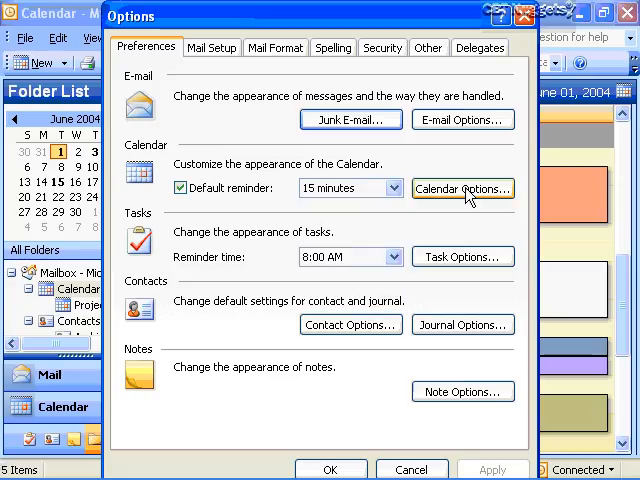
{"action": "left_click", "coordinate": [461, 188]}
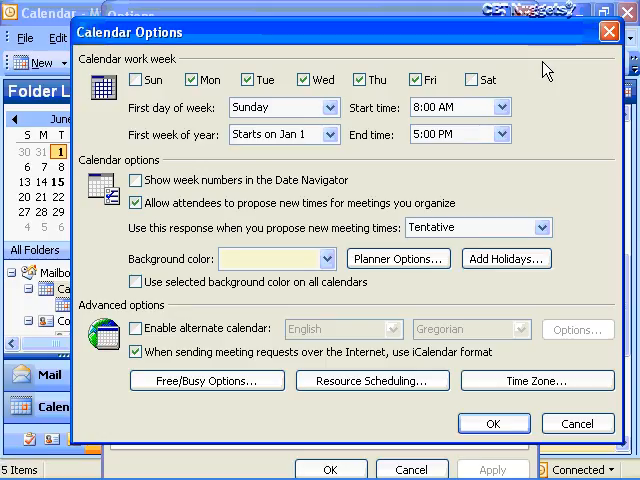
- Look over the first day of week and background colour choices, then open Time Zone settings
{"action": "left_click", "coordinate": [302, 79]}
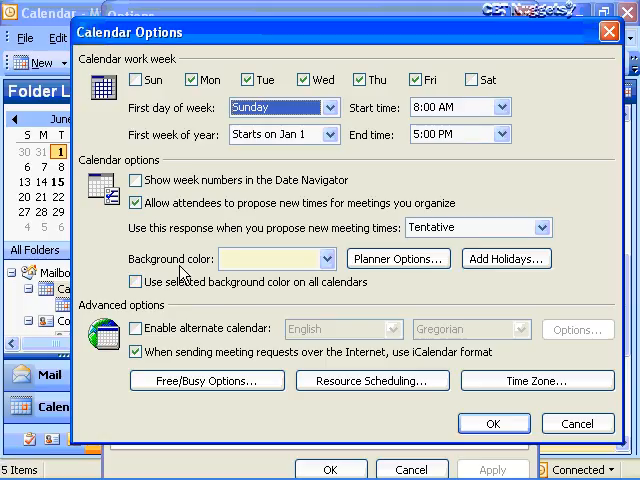
{"action": "mouse_move", "coordinate": [200, 272]}
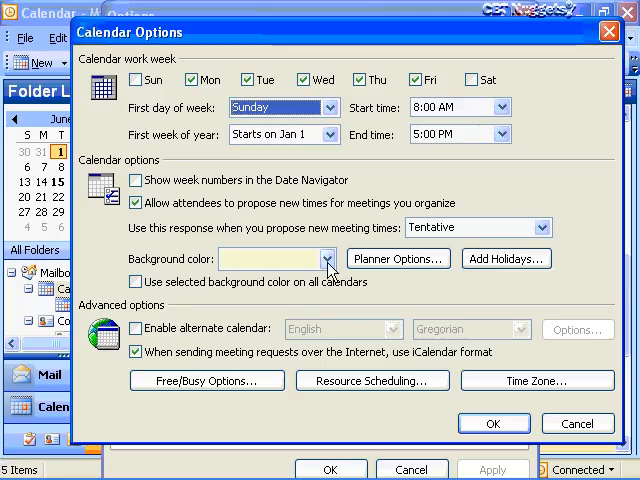
{"action": "left_click", "coordinate": [328, 259]}
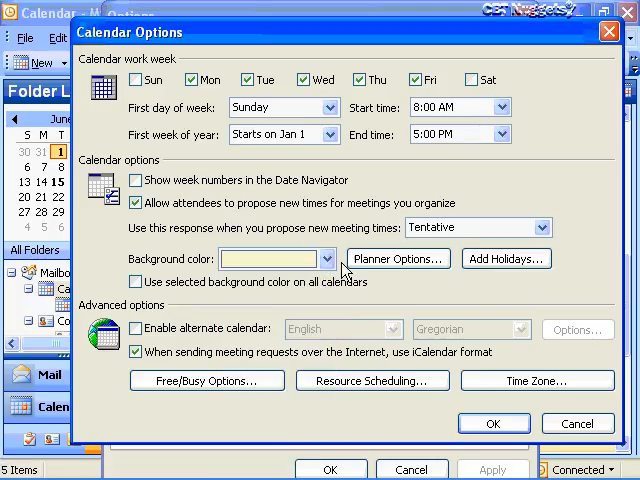
{"action": "mouse_move", "coordinate": [507, 259]}
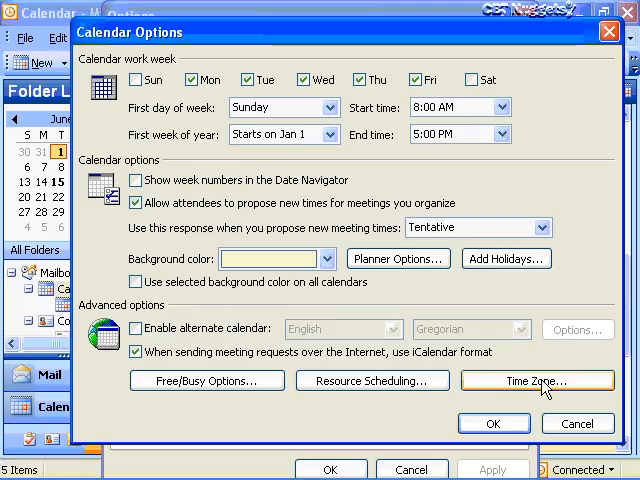
{"action": "left_click", "coordinate": [536, 380]}
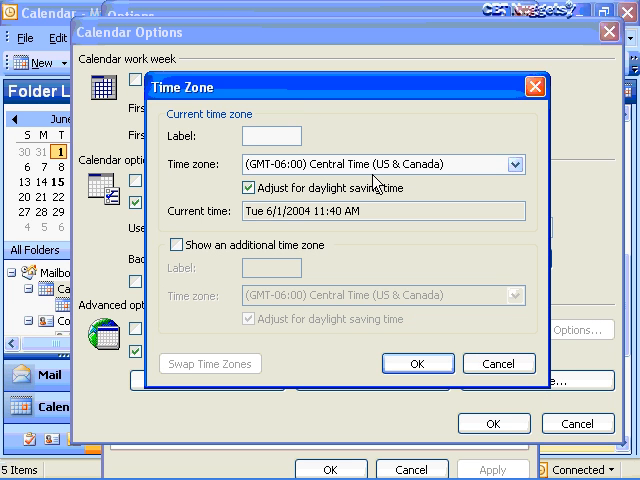
- Label the current zone HQ and add a Mountain Time zone AZ with daylight saving off
{"action": "type", "text": "H"}
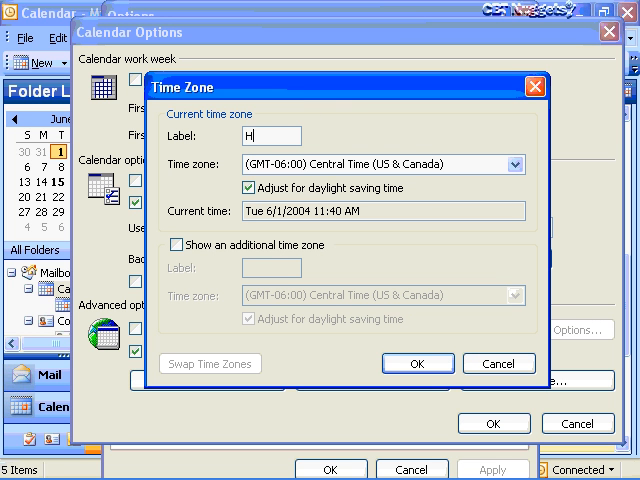
{"action": "type", "text": "Q"}
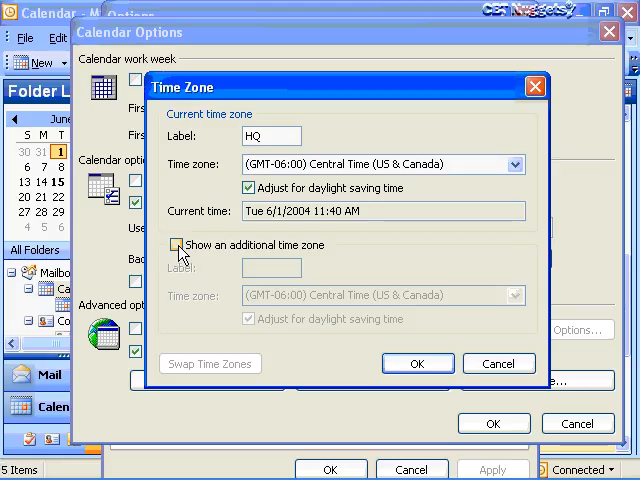
{"action": "left_click", "coordinate": [176, 244]}
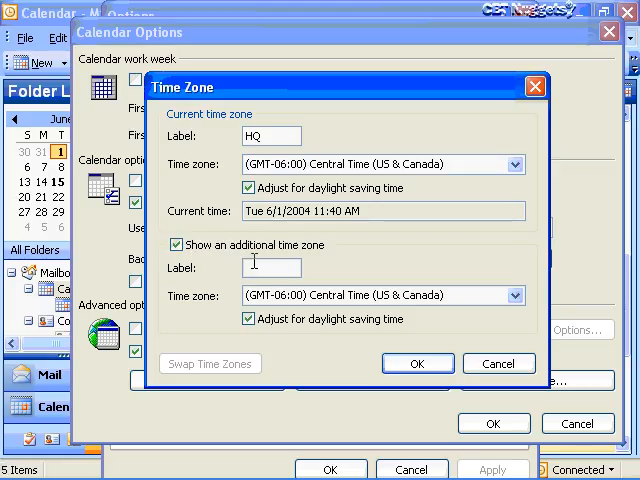
{"action": "type", "text": "A"}
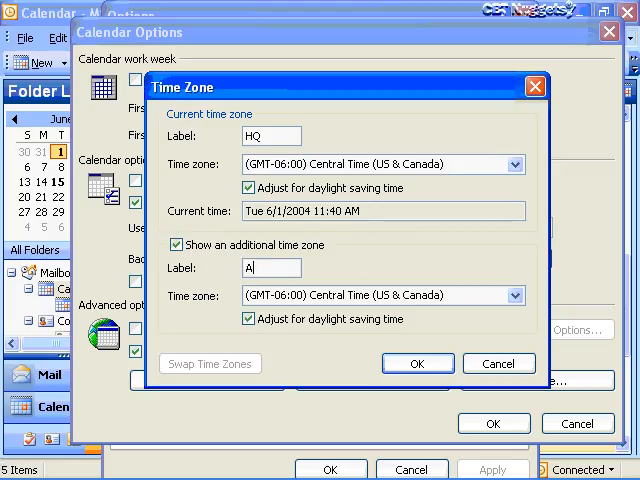
{"action": "type", "text": "Z"}
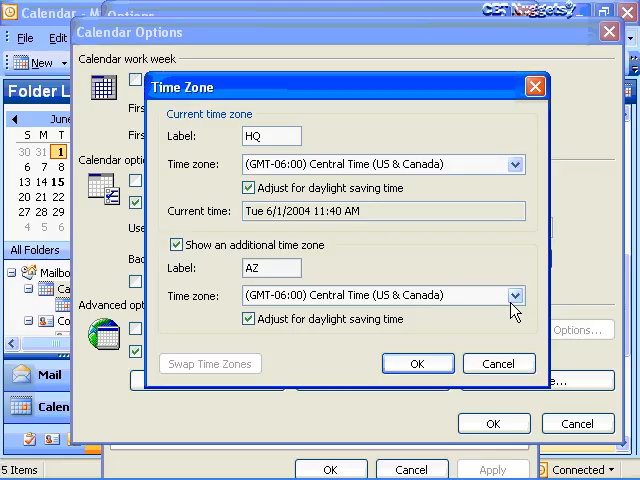
{"action": "left_click", "coordinate": [514, 295]}
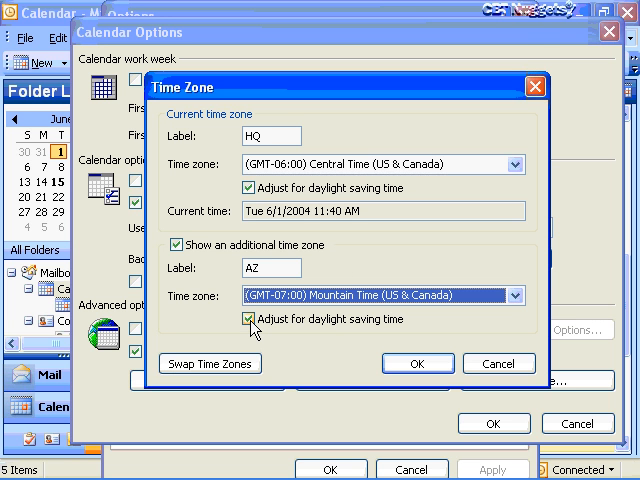
{"action": "left_click", "coordinate": [249, 319]}
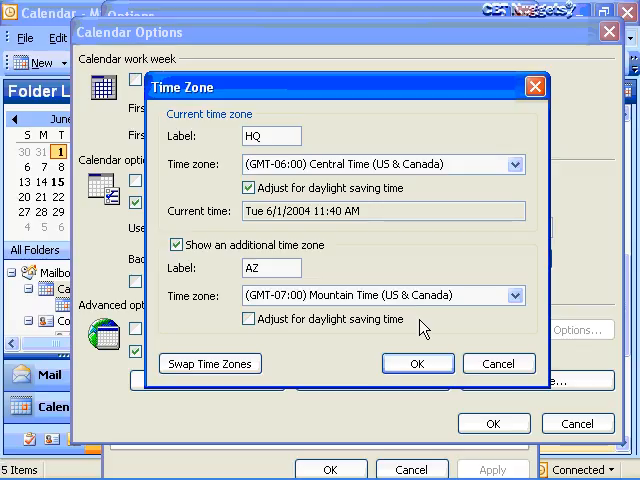
{"action": "mouse_move", "coordinate": [417, 363]}
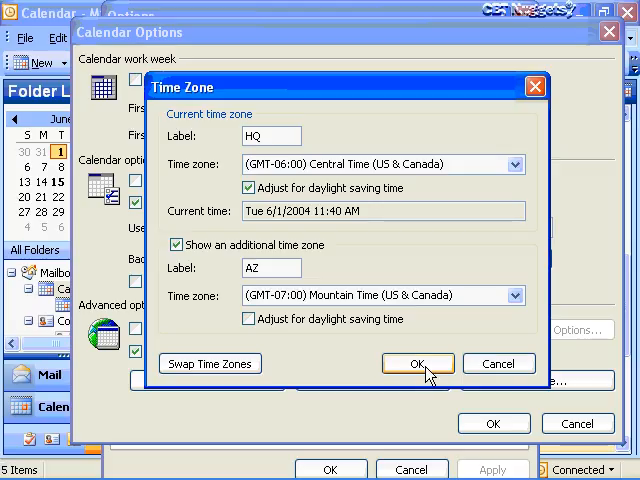
{"action": "mouse_move", "coordinate": [498, 363]}
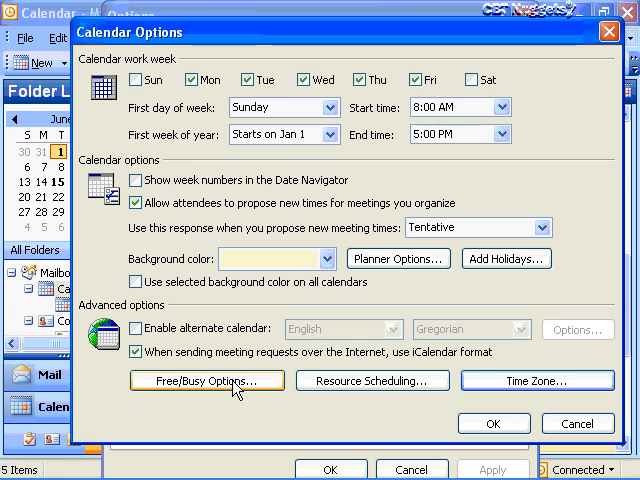
- Toggle Internet Free/Busy Service and custom-location publishing off, then cancel the Free/Busy Options
{"action": "left_click", "coordinate": [207, 380]}
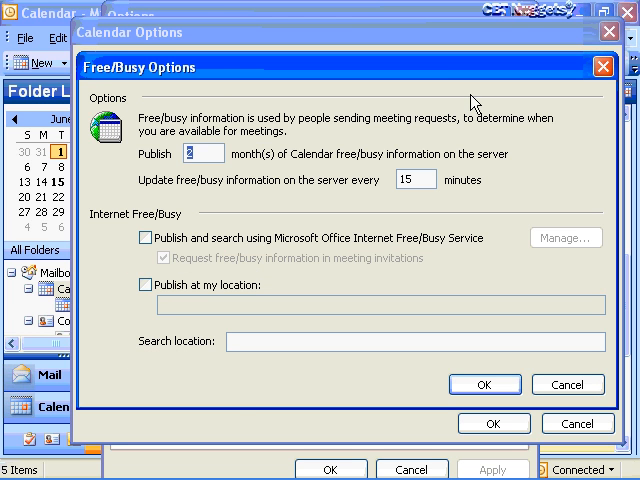
{"action": "mouse_move", "coordinate": [519, 95]}
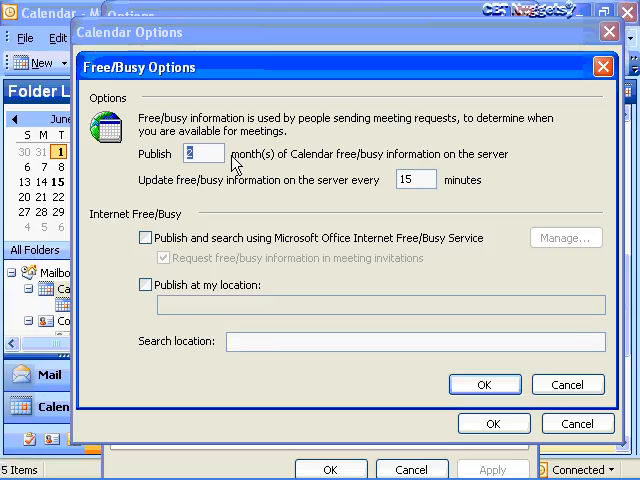
{"action": "mouse_move", "coordinate": [557, 143]}
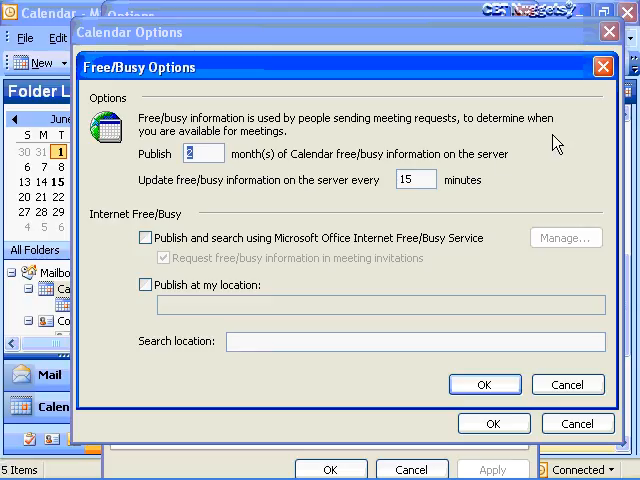
{"action": "mouse_move", "coordinate": [302, 158]}
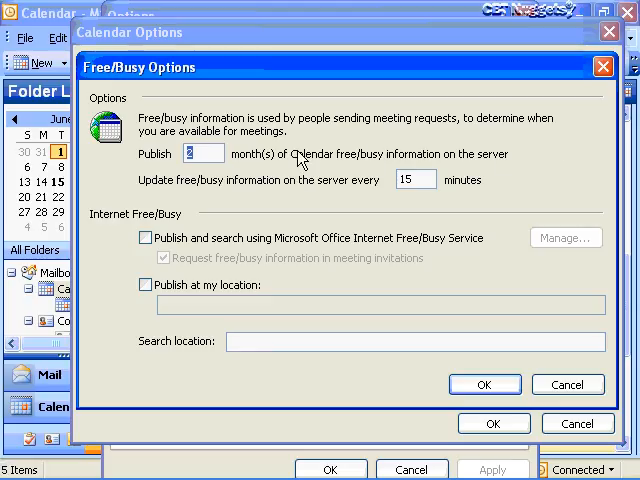
{"action": "mouse_move", "coordinate": [493, 165]}
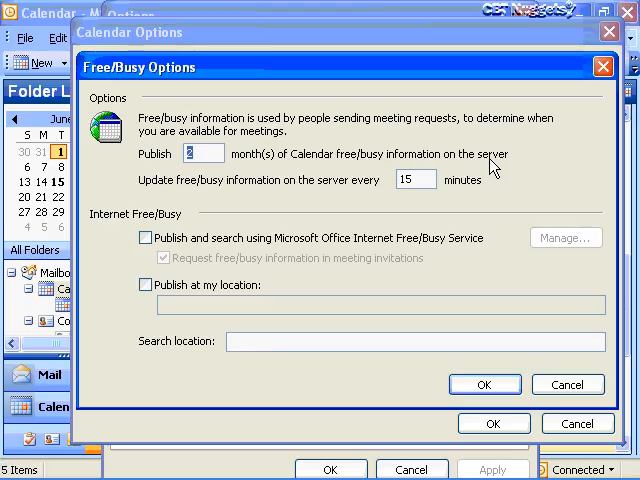
{"action": "mouse_move", "coordinate": [520, 192]}
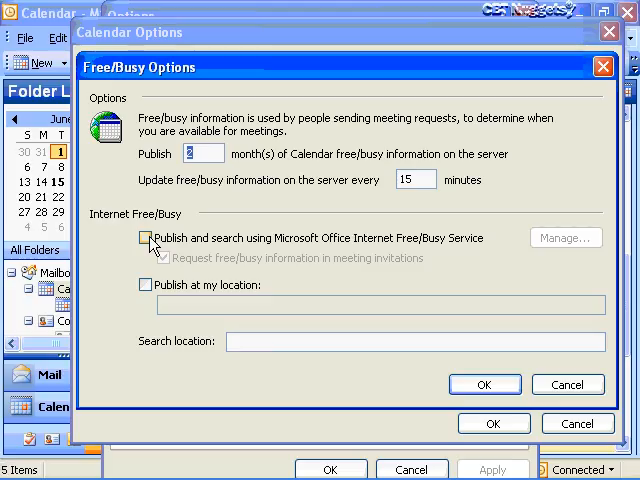
{"action": "left_click", "coordinate": [145, 238]}
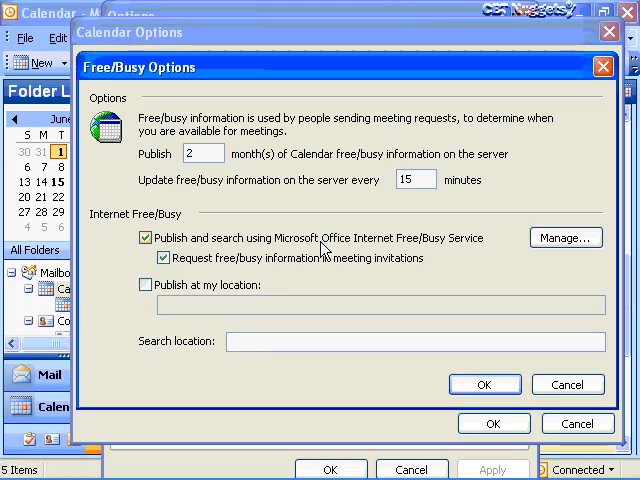
{"action": "mouse_move", "coordinate": [461, 247]}
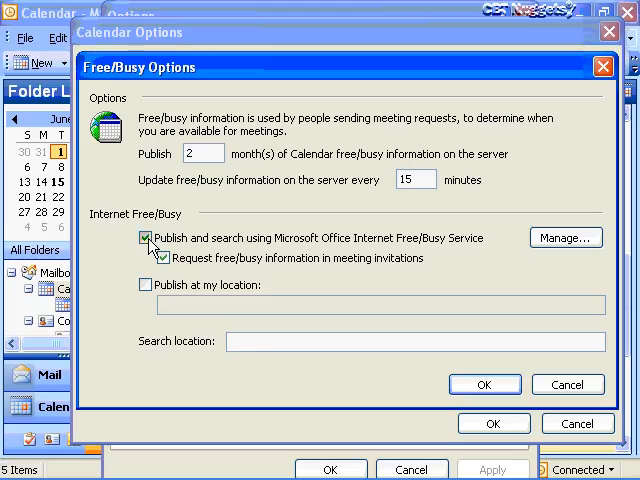
{"action": "left_click", "coordinate": [145, 238]}
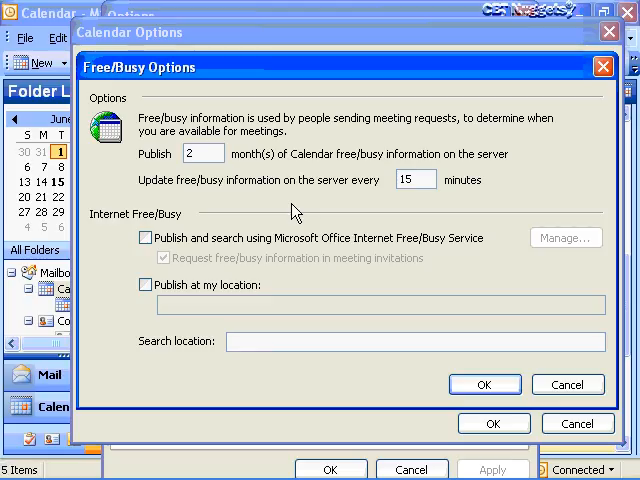
{"action": "left_click", "coordinate": [143, 284]}
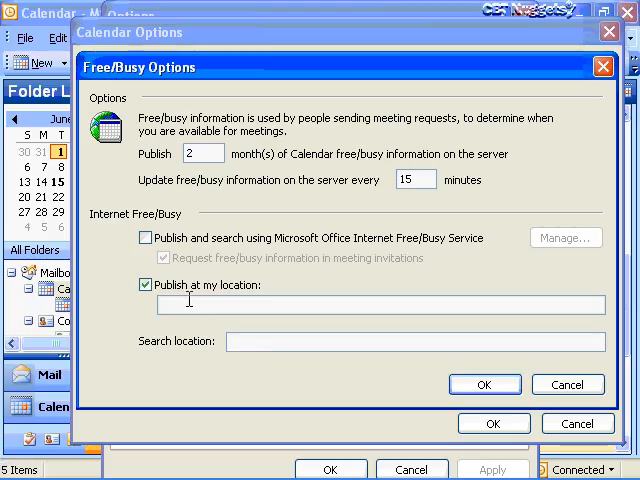
{"action": "mouse_move", "coordinate": [323, 305]}
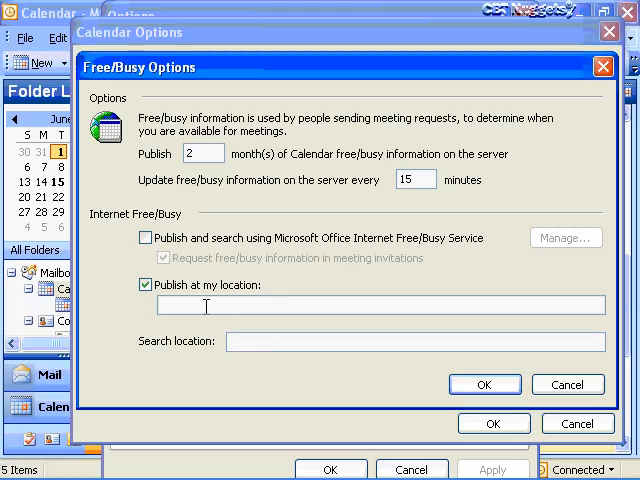
{"action": "mouse_move", "coordinate": [303, 288]}
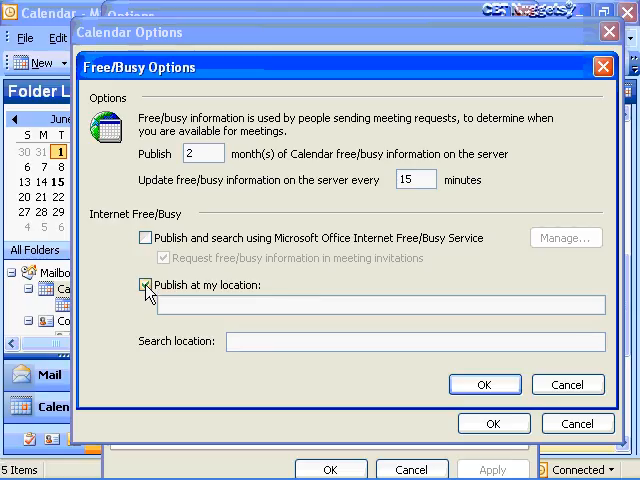
{"action": "left_click", "coordinate": [142, 283]}
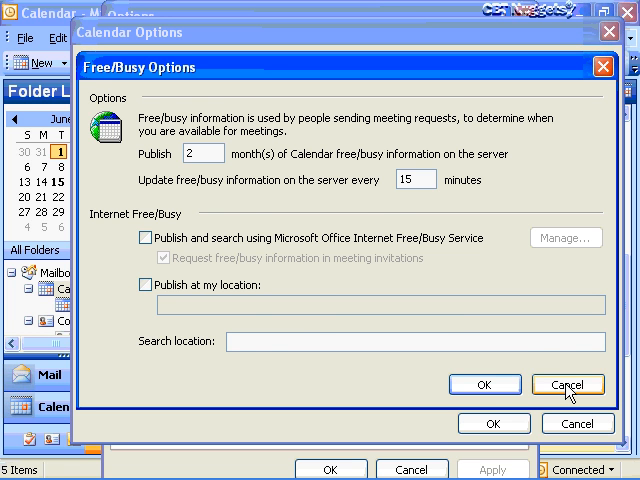
{"action": "left_click", "coordinate": [567, 384]}
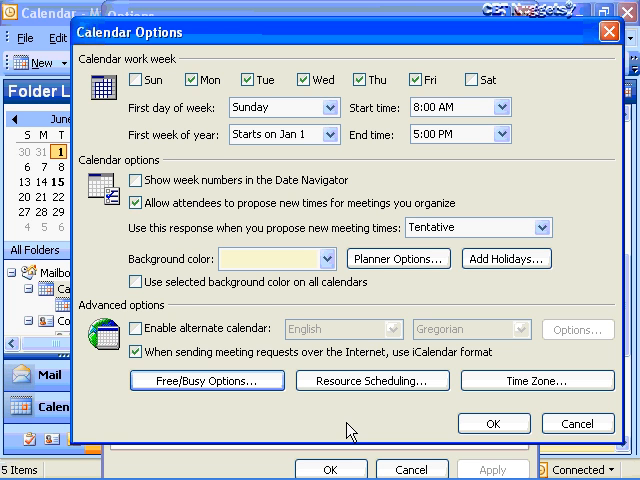
- Close the options and scroll through a Daily Style print preview of June 1, 2004
{"action": "left_click", "coordinate": [494, 423]}
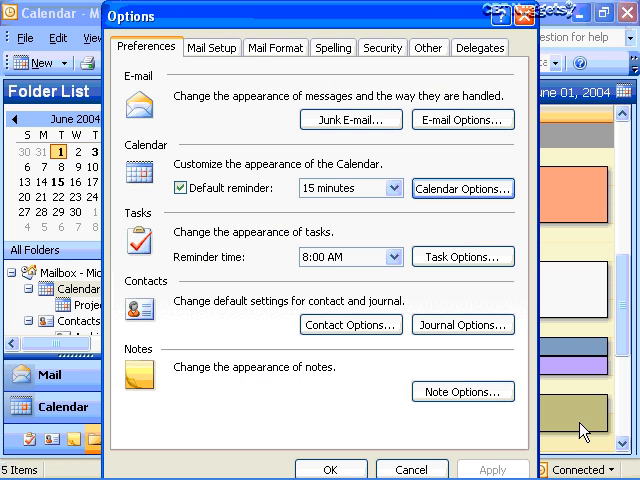
{"action": "mouse_move", "coordinate": [416, 173]}
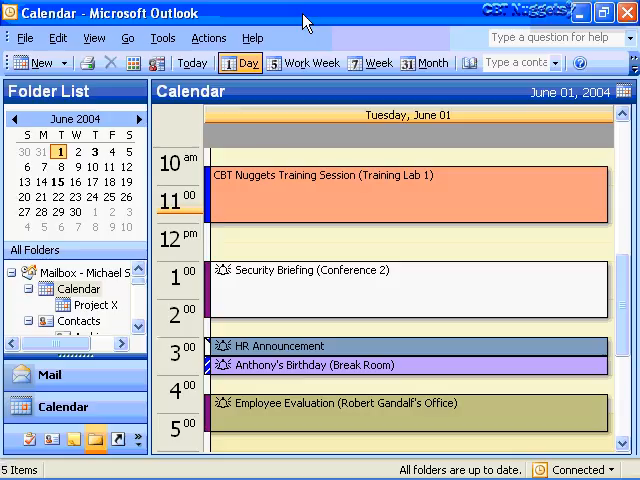
{"action": "left_click", "coordinate": [24, 38]}
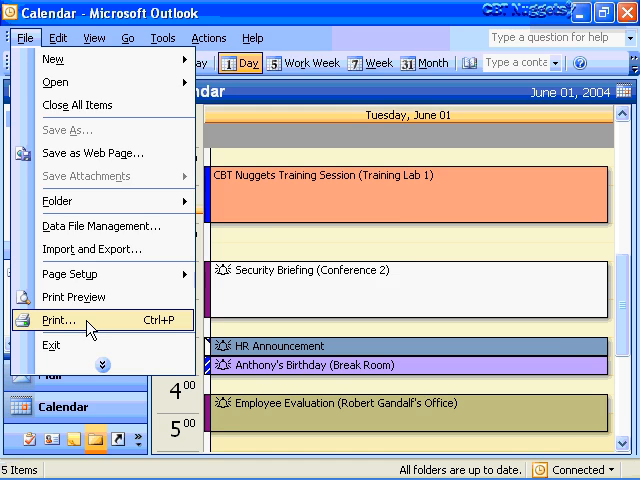
{"action": "left_click", "coordinate": [61, 320]}
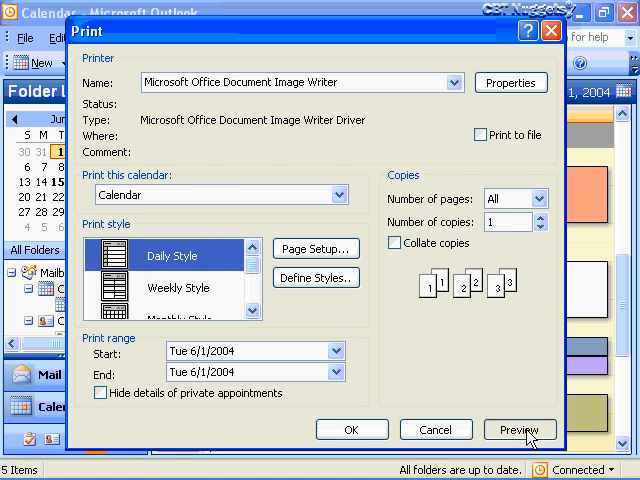
{"action": "left_click", "coordinate": [518, 429]}
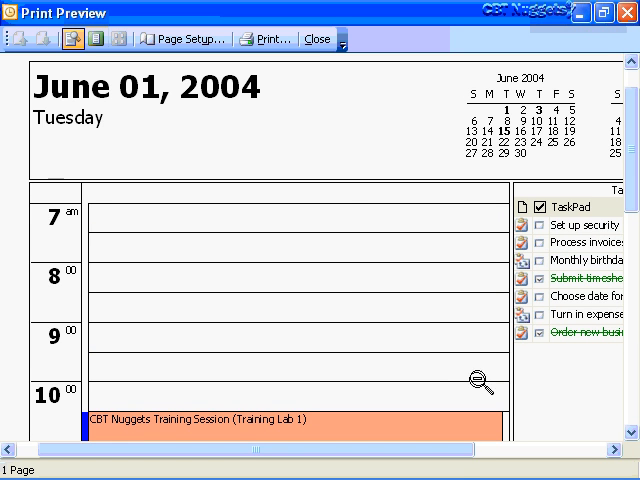
{"action": "scroll", "scroll_direction": "right", "scroll_amount": 3}
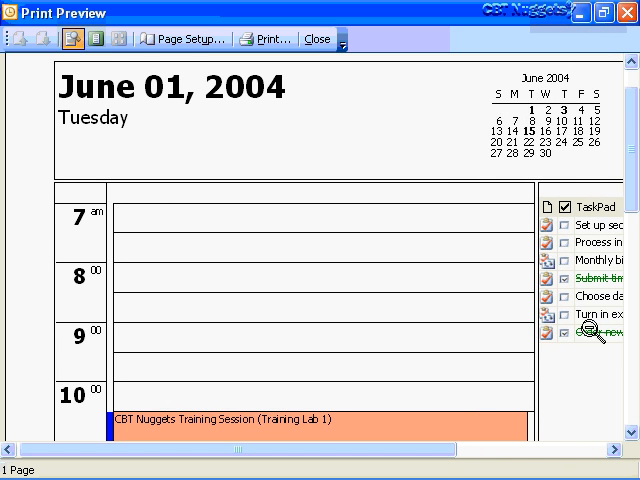
{"action": "scroll", "scroll_direction": "down", "scroll_amount": 3}
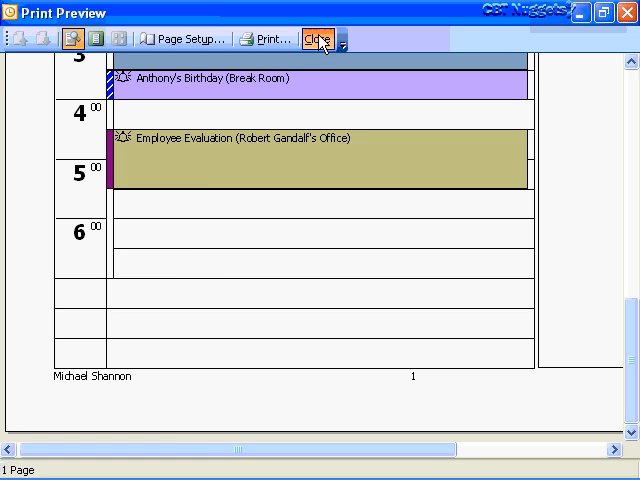
- Preview June 1's five appointments in Calendar Details Style, then close the preview
{"action": "left_click", "coordinate": [16, 38]}
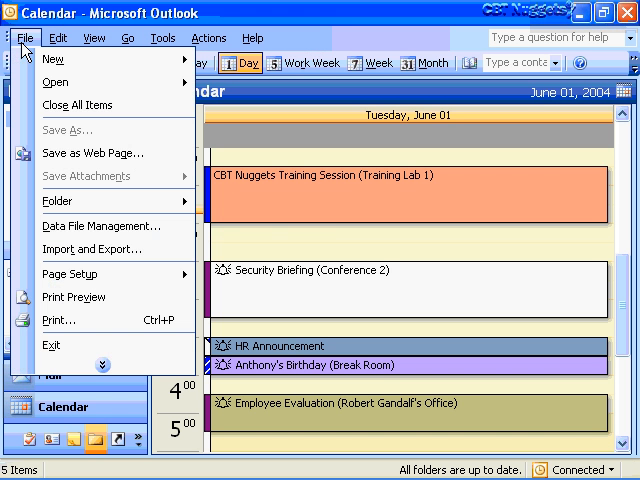
{"action": "left_click", "coordinate": [57, 320]}
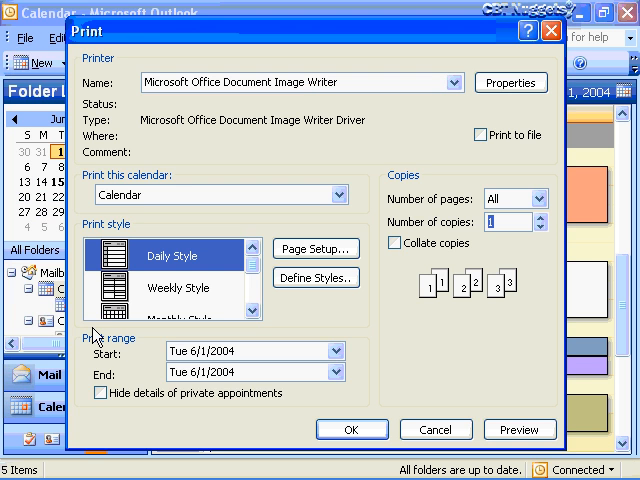
{"action": "left_click", "coordinate": [258, 318]}
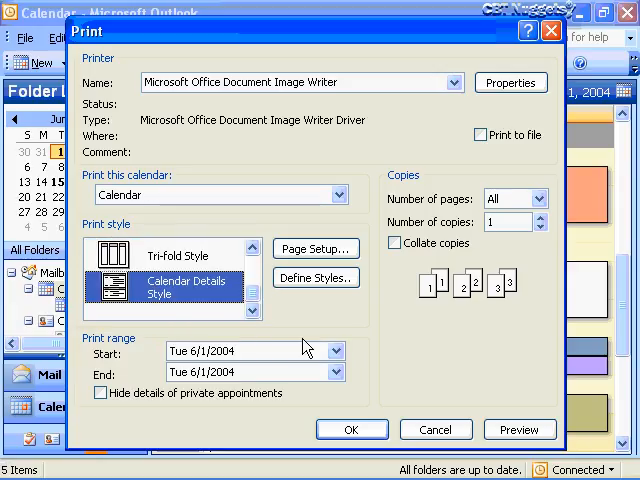
{"action": "left_click", "coordinate": [519, 429]}
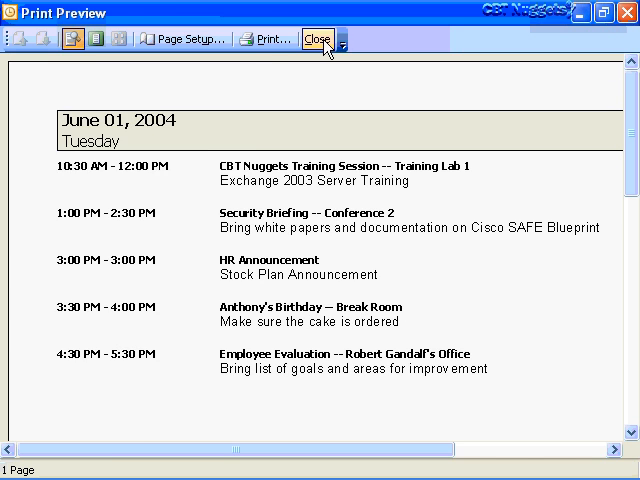
{"action": "left_click", "coordinate": [316, 40]}
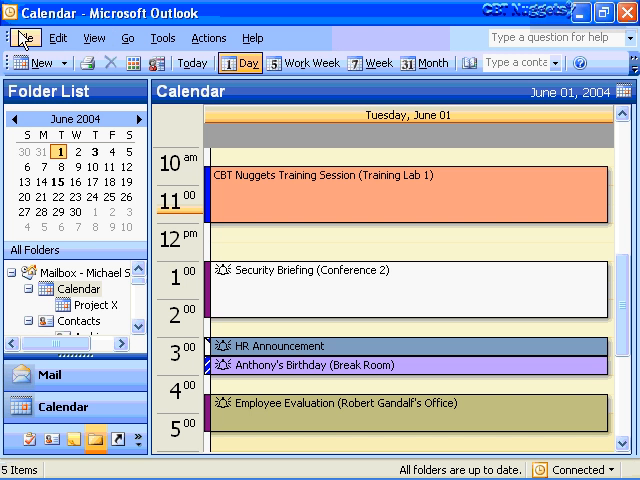
- Preview the May 31–June 06 week in Tri-fold Style, then close the preview
{"action": "left_click", "coordinate": [22, 38]}
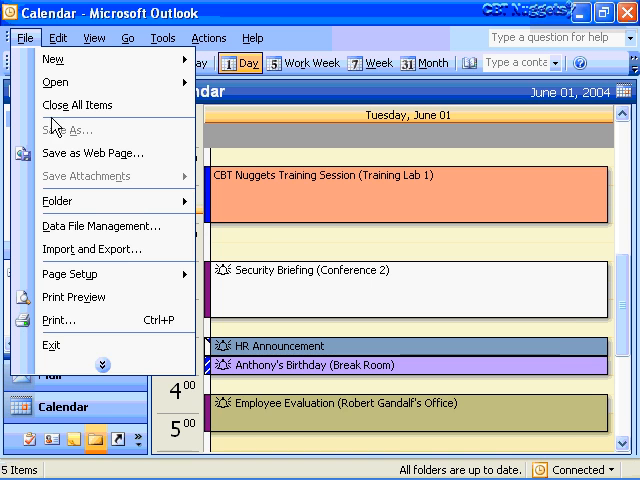
{"action": "left_click", "coordinate": [59, 319]}
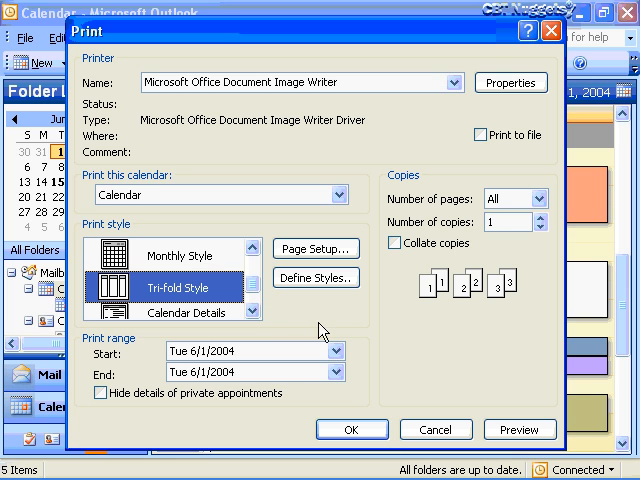
{"action": "left_click", "coordinate": [519, 429]}
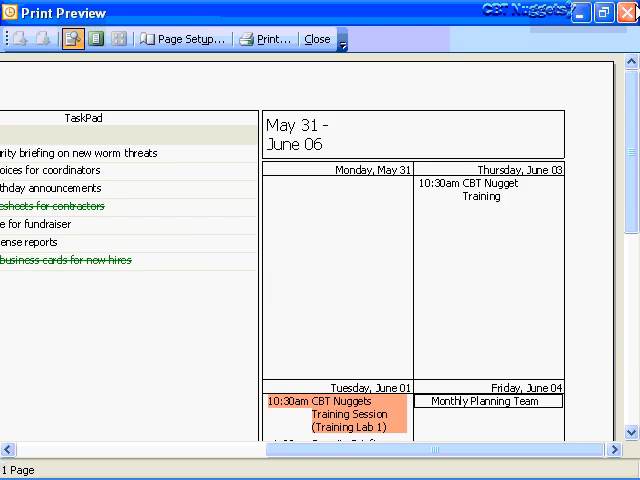
{"action": "left_click", "coordinate": [317, 38]}
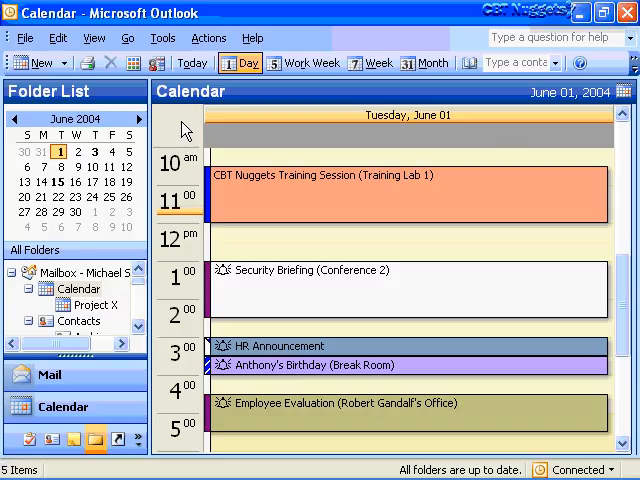
{"action": "mouse_move", "coordinate": [350, 14]}
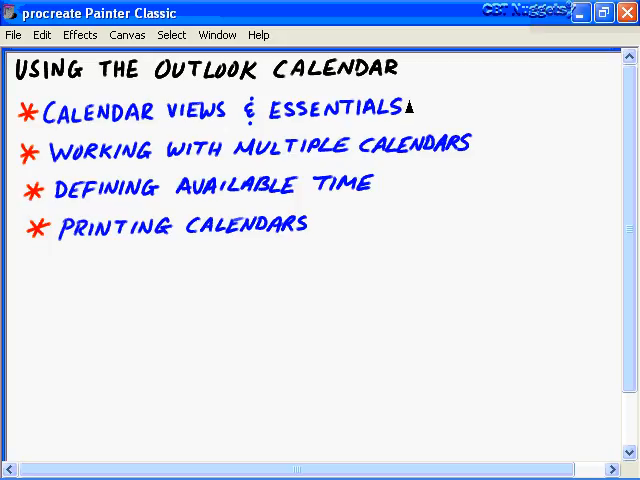
- Draw brush check marks beside the views and essentials, multiple calendars, and available time topics
{"action": "left_click_drag", "start_coordinate": [400, 95], "coordinate": [415, 110]}
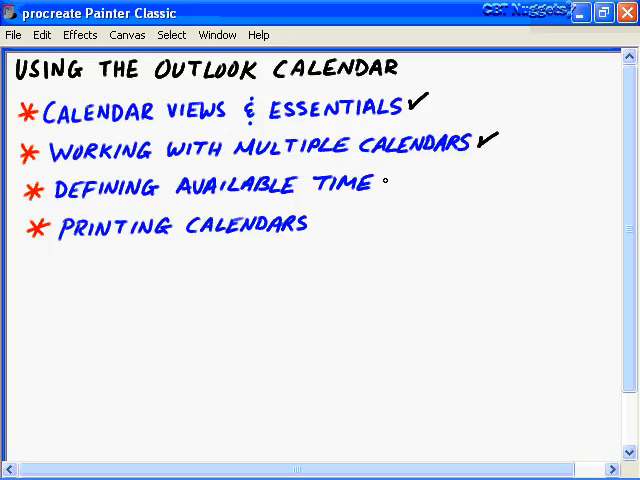
{"action": "left_click_drag", "start_coordinate": [382, 192], "coordinate": [397, 178]}
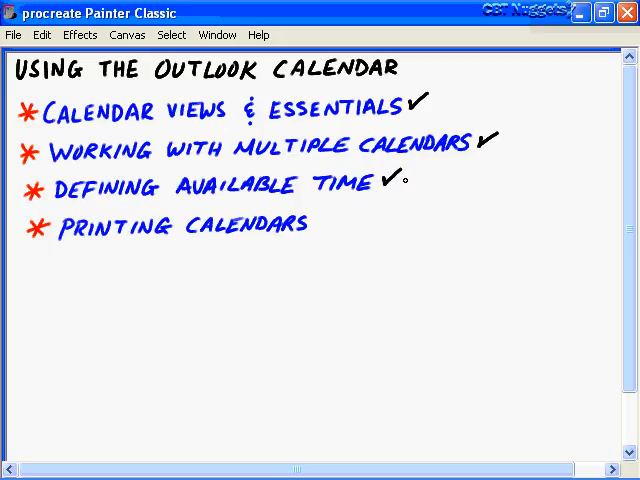